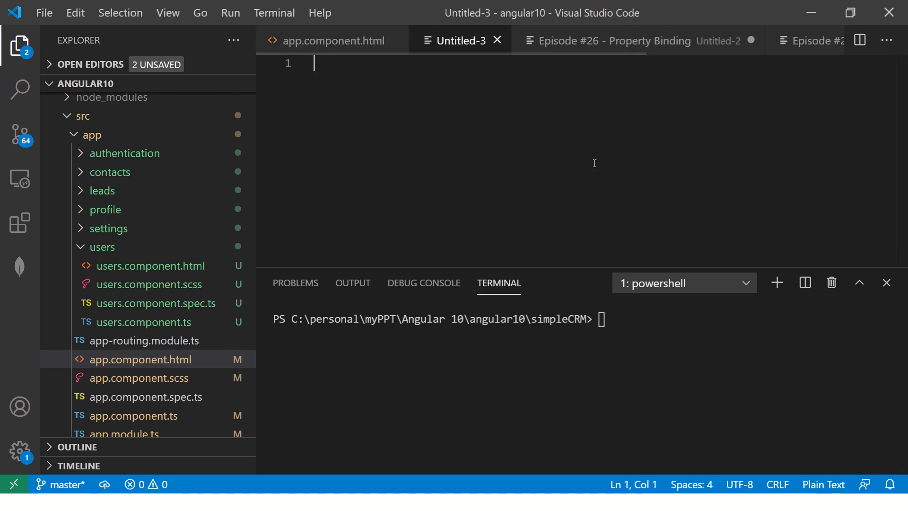
Step: Title the notes 'Episode #26 - Property Binding' and add point 1: property written in square brackets, [propname]="..."
{"action": "type", "text": "Episode"}
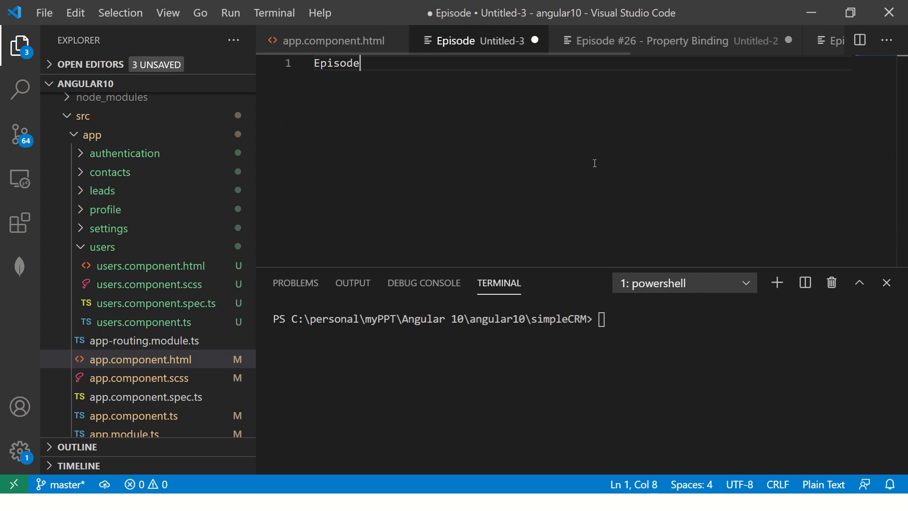
{"action": "type", "text": "\" \""}
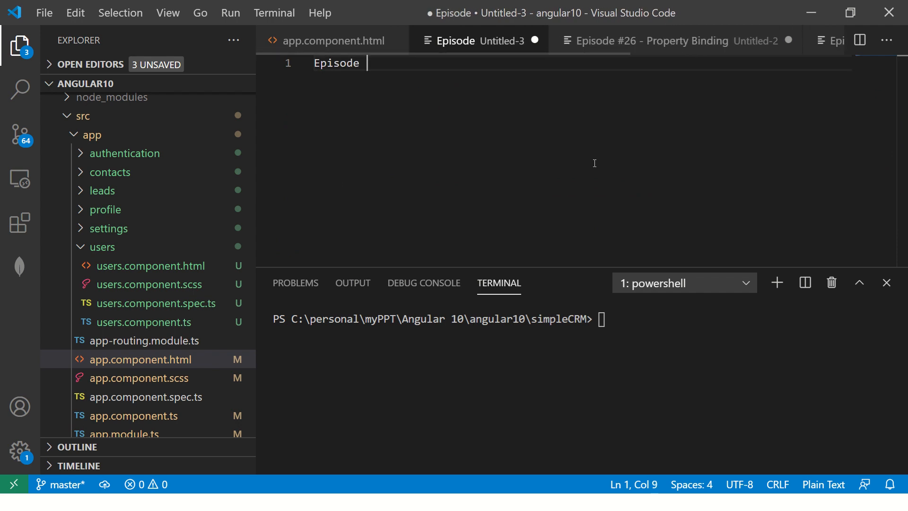
{"action": "type", "text": "#26 - Pr"}
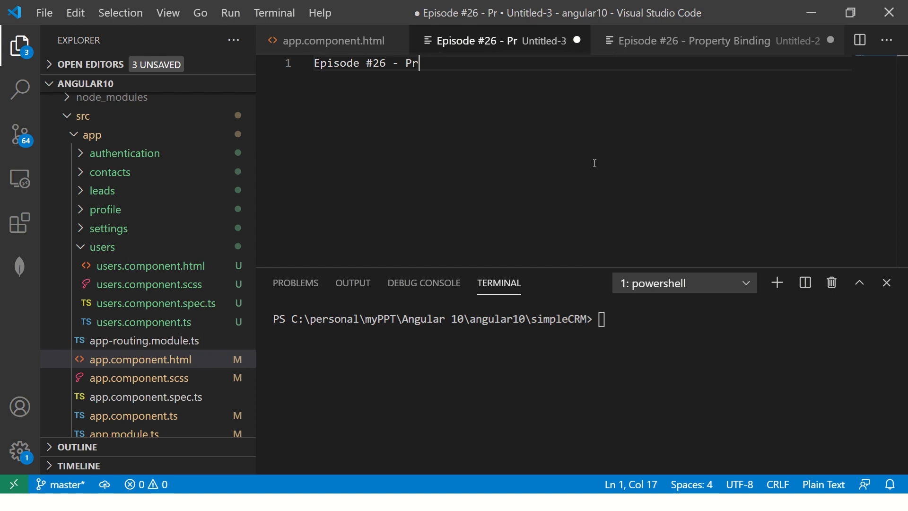
{"action": "type", "text": "operty Binding"}
{"action": "type", "text": "1."}
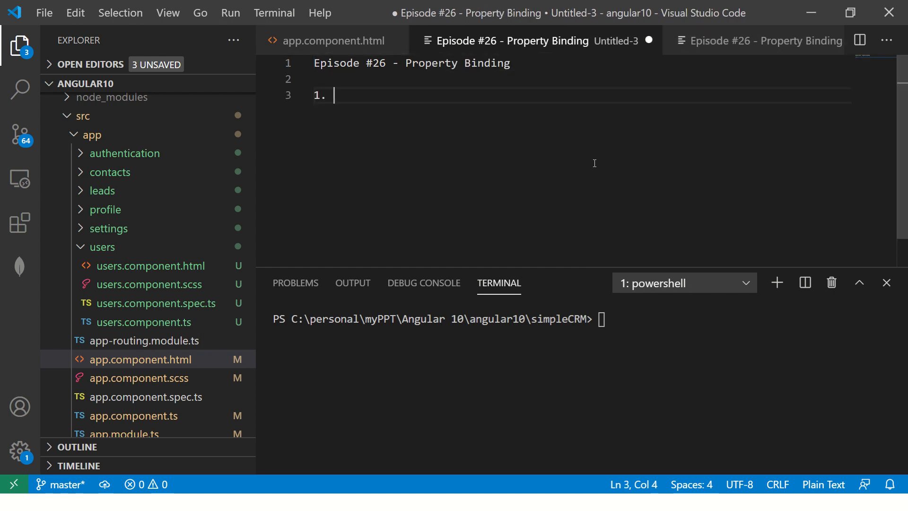
{"action": "type", "text": "We write t"}
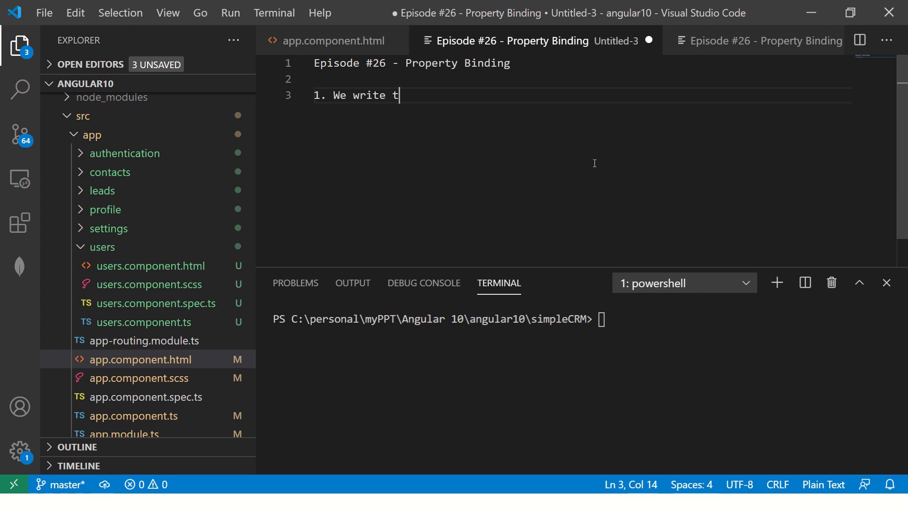
{"action": "type", "text": "he propet"}
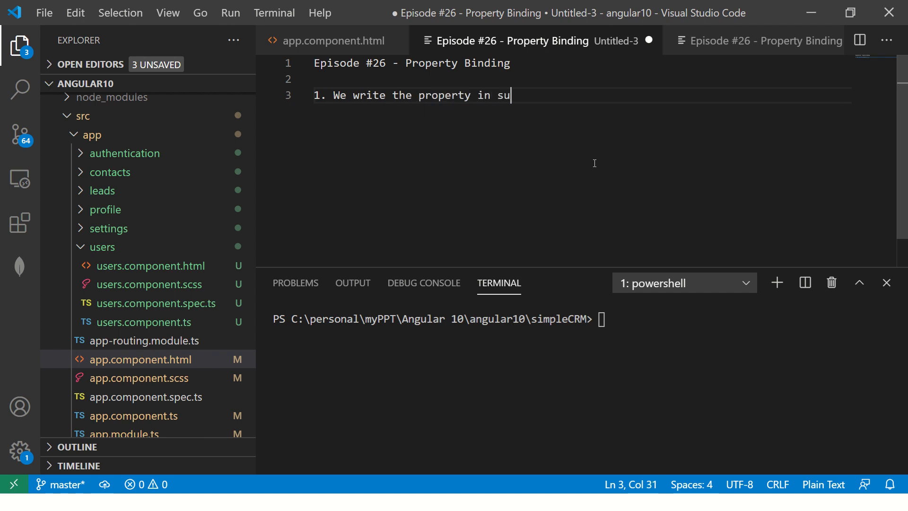
{"action": "type", "text": "quare brack"}
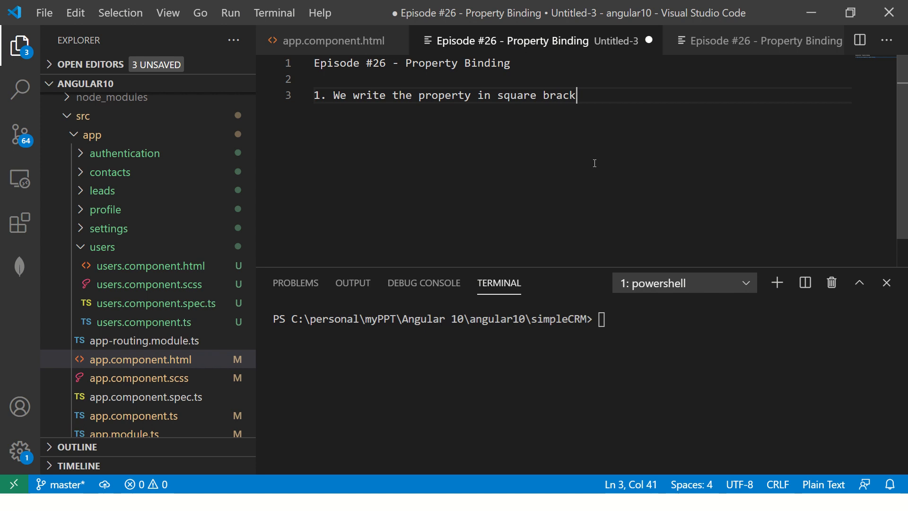
{"action": "type", "text": "ets []"}
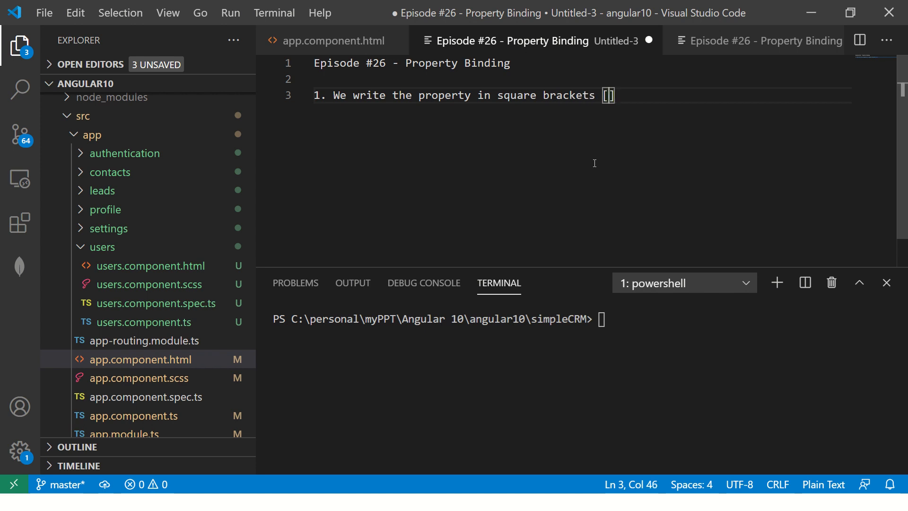
{"action": "type", "text": "propterty_"}
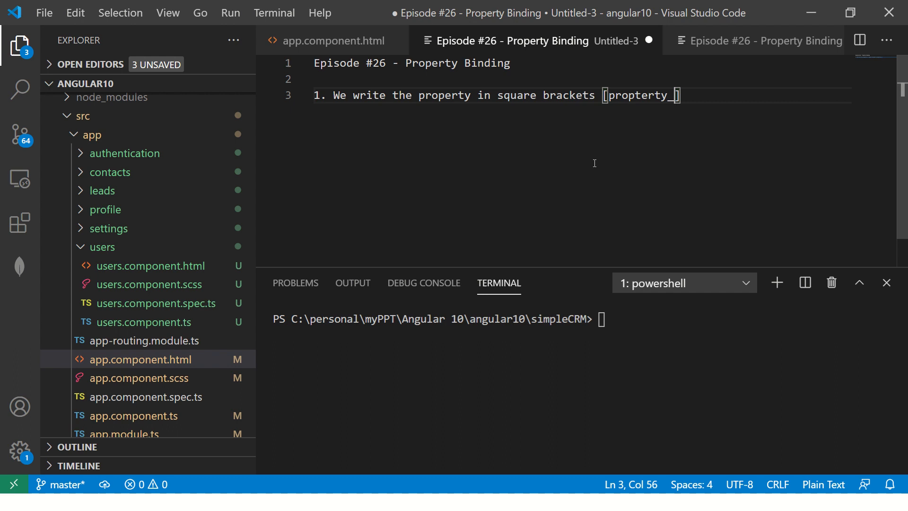
{"action": "type", "text": "name]="}
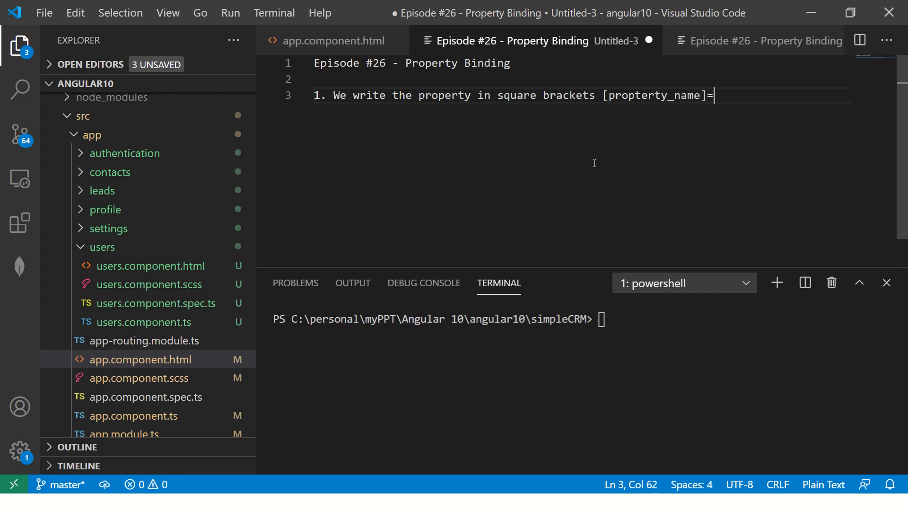
{"action": "type", "text": "\"...\""}
{"action": "type", "text": "2. I"}
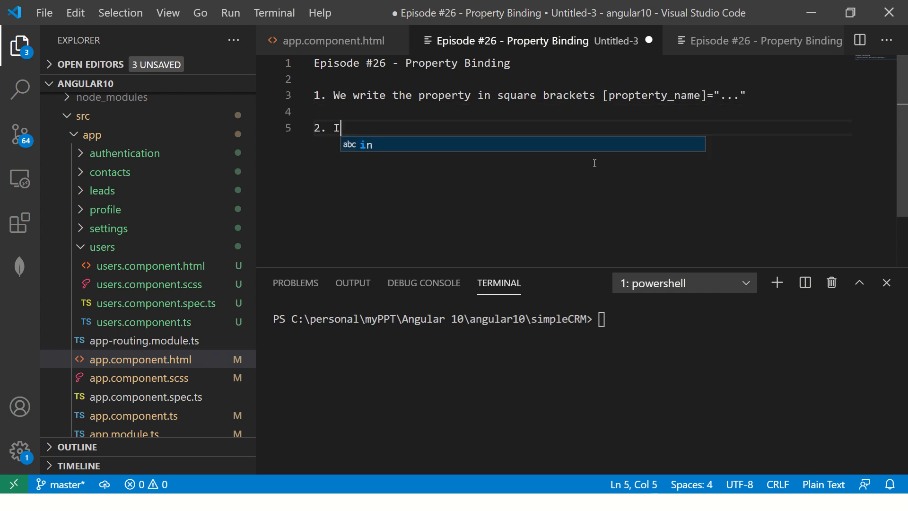
Step: Add point 2 'It's a one-way data binding' and point 3 'We can bind any/multiple properties to a DOM element'
{"action": "type", "text": "ts a one-data bind"}
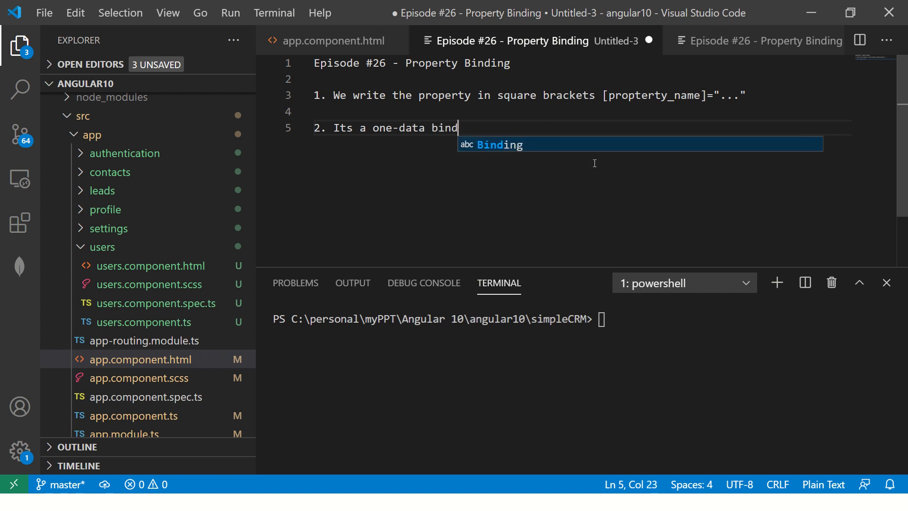
{"action": "type", "text": "ing"}
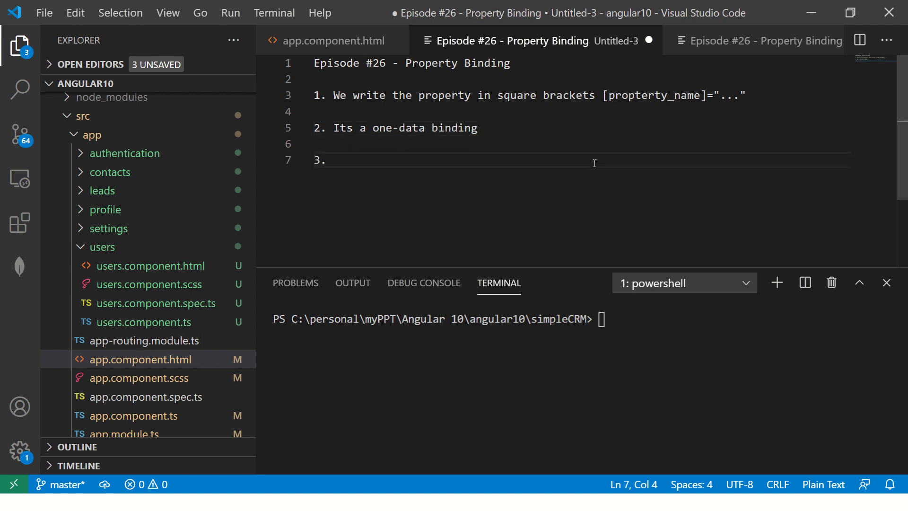
{"action": "type", "text": "We can"}
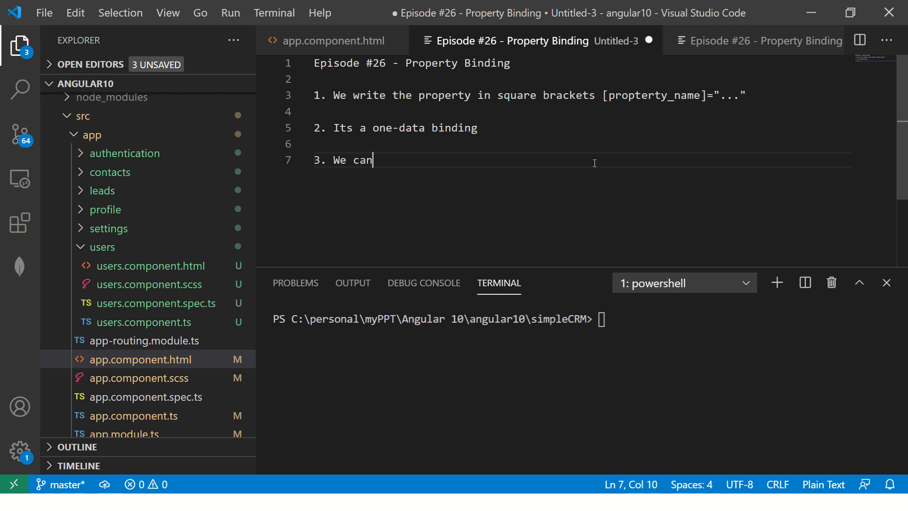
{"action": "type", "text": "bind any"}
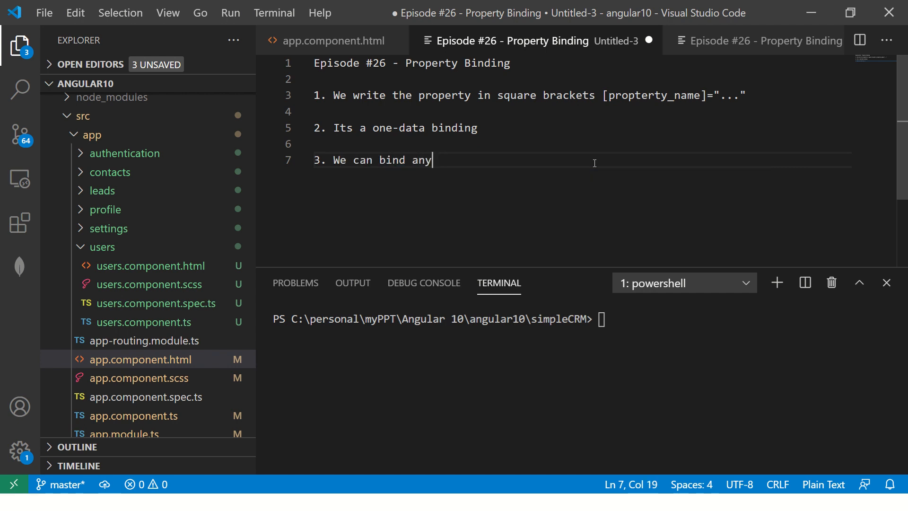
{"action": "type", "text": "/mult"}
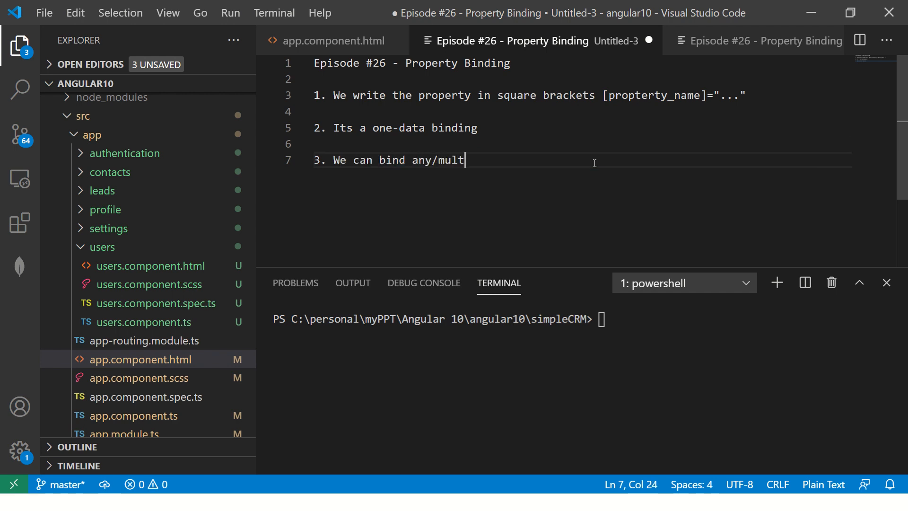
{"action": "type", "text": "iple propeti"}
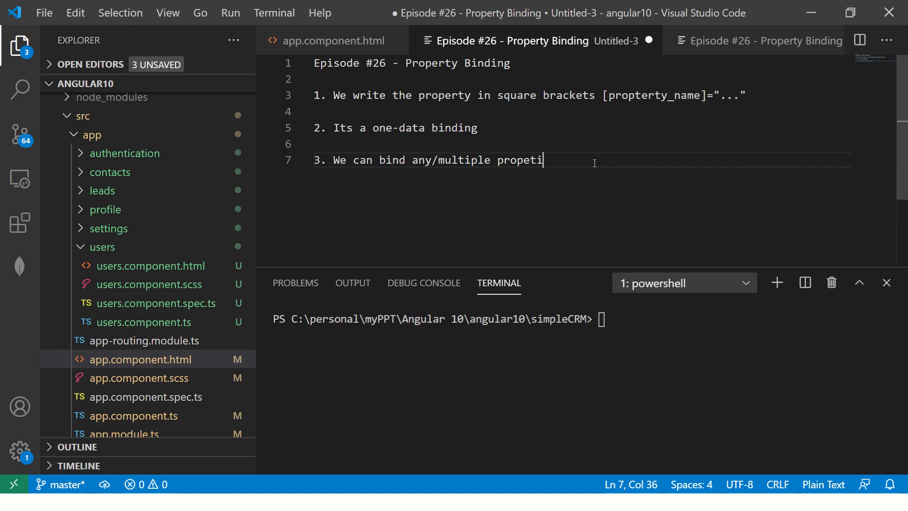
{"action": "type", "text": "es to an DOM"}
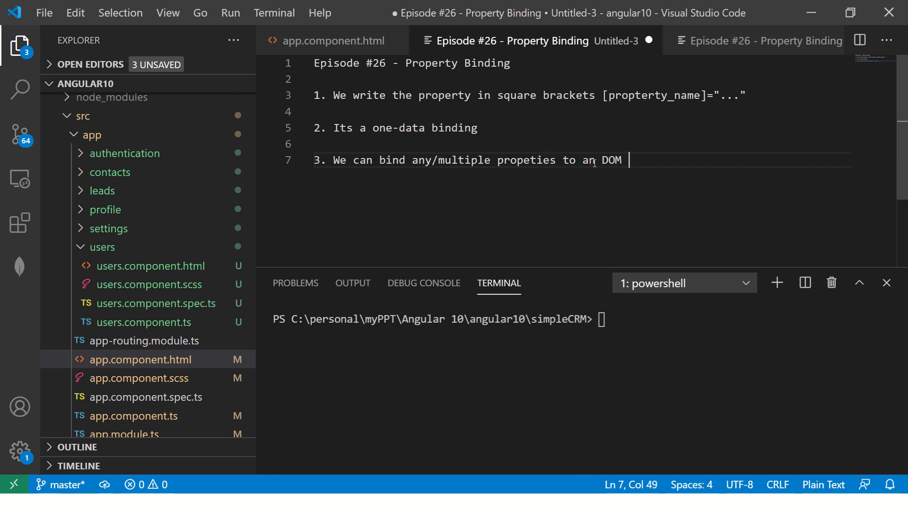
{"action": "type", "text": "element"}
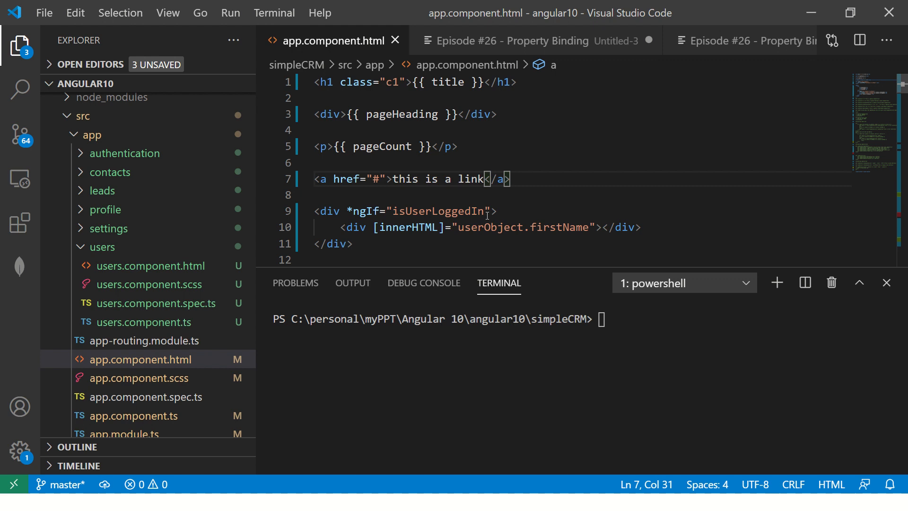
{"action": "left_click_drag", "start_coordinate": [368, 226], "coordinate": [586, 226]}
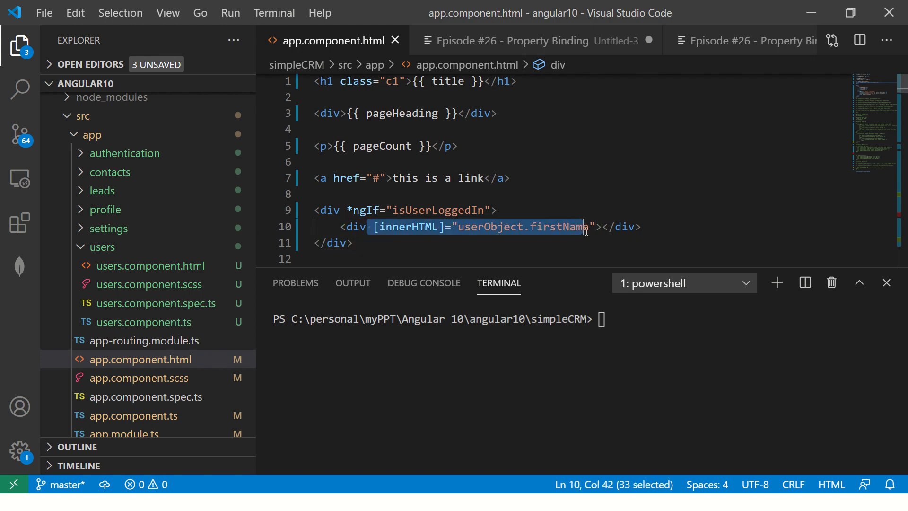
{"action": "key", "text": "Delete"}
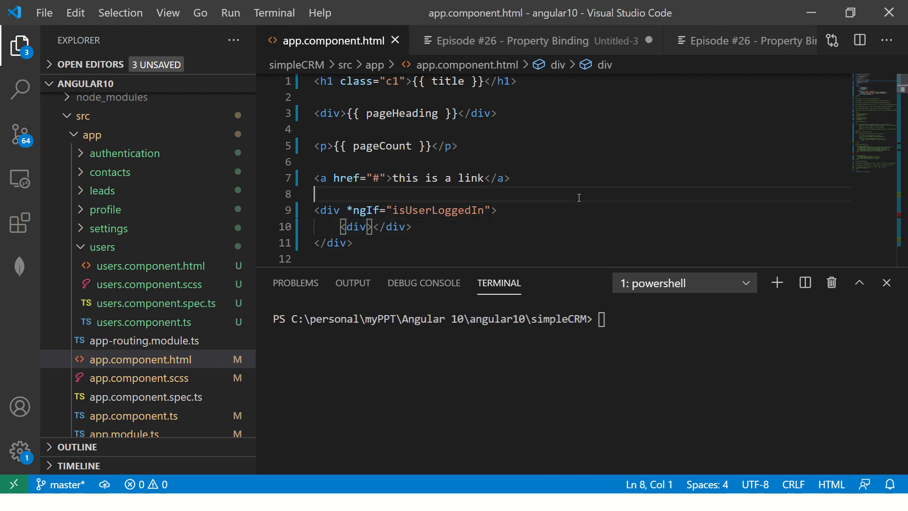
{"action": "type", "text": "ng serve"}
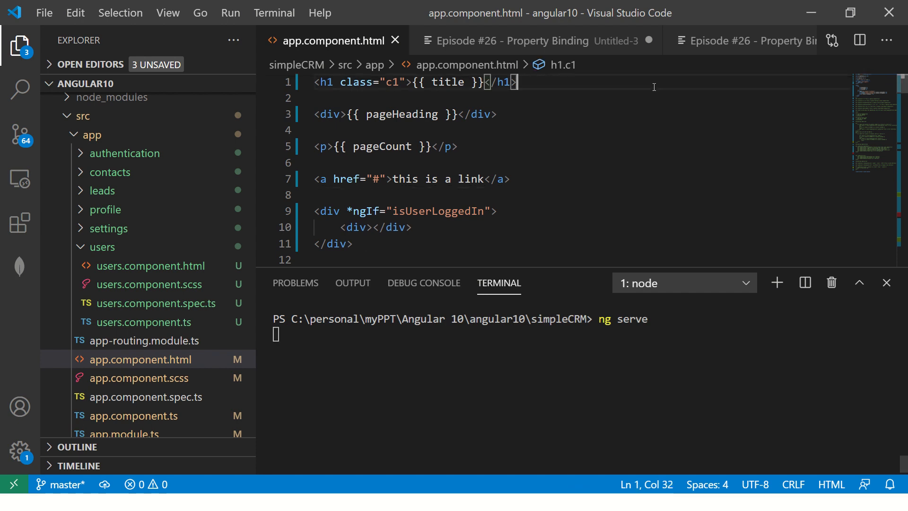
{"action": "scroll", "scroll_direction": "down", "scroll_amount": 3}
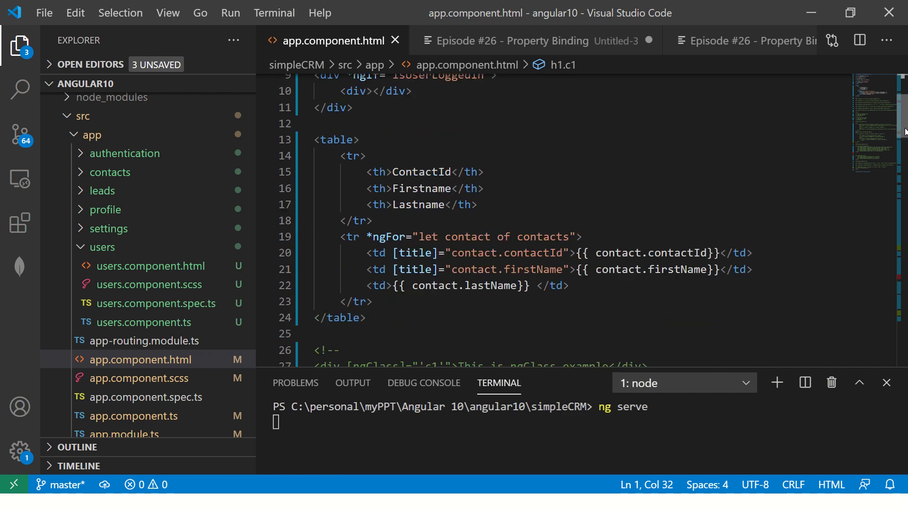
{"action": "left_click_drag", "start_coordinate": [328, 172], "coordinate": [367, 334]}
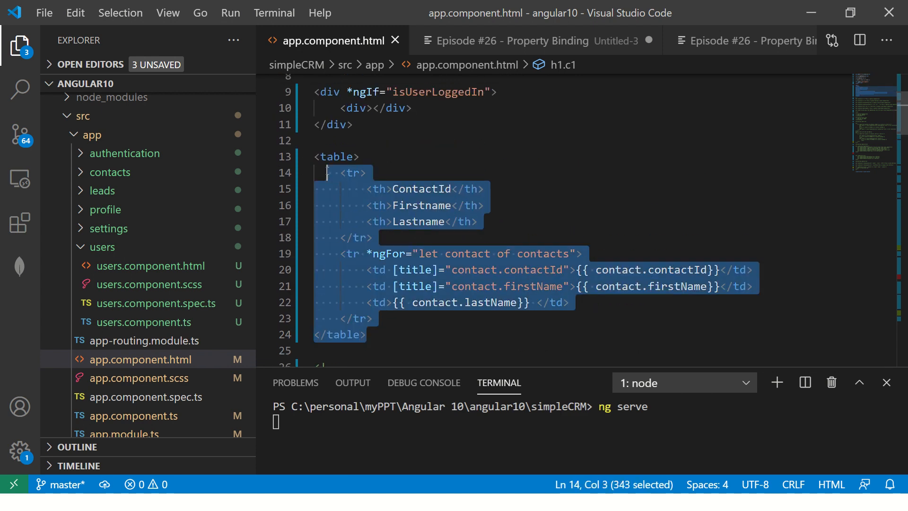
{"action": "left_click", "coordinate": [376, 108]}
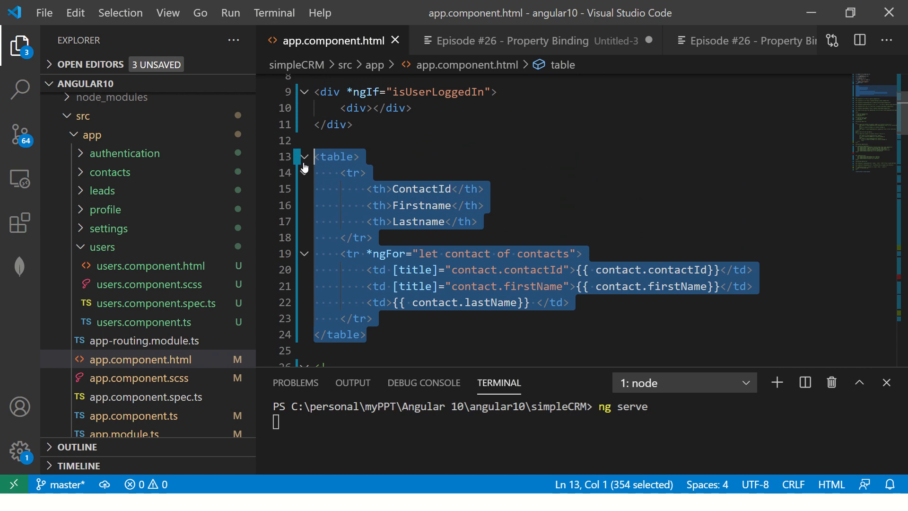
{"action": "left_click", "coordinate": [374, 318]}
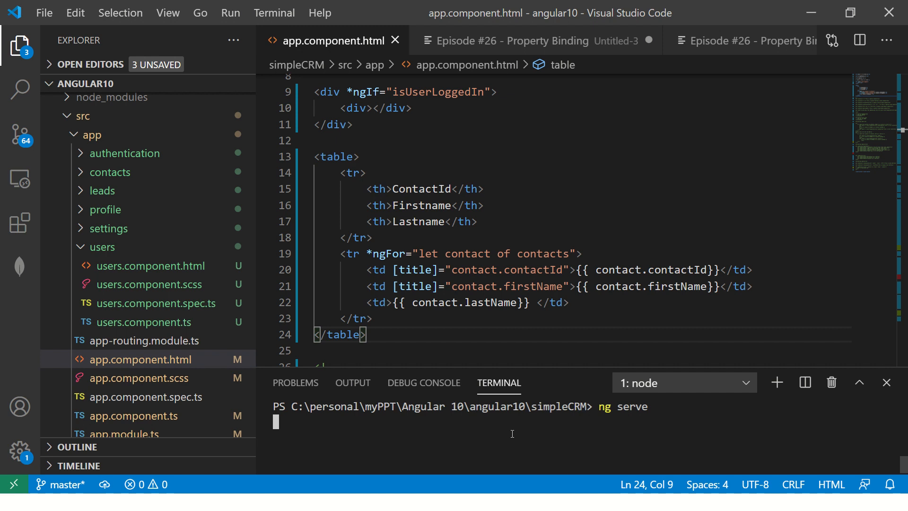
{"action": "mouse_move", "coordinate": [518, 368]}
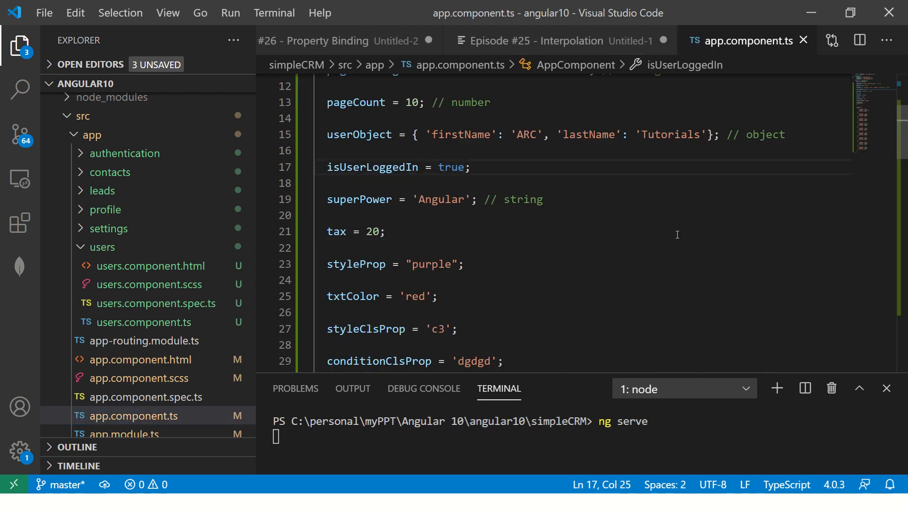
Step: Scroll down through the field declarations in app.component.ts
{"action": "scroll", "scroll_direction": "down", "scroll_amount": 3}
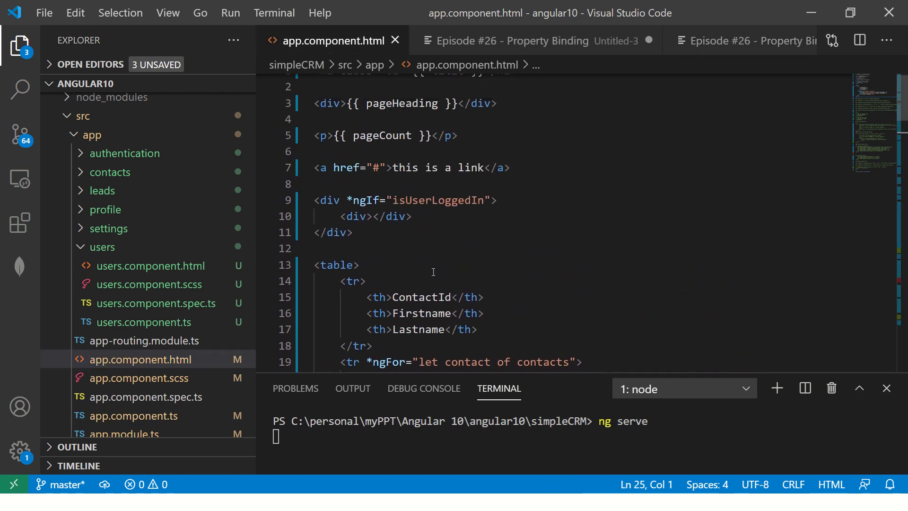
{"action": "mouse_move", "coordinate": [383, 239]}
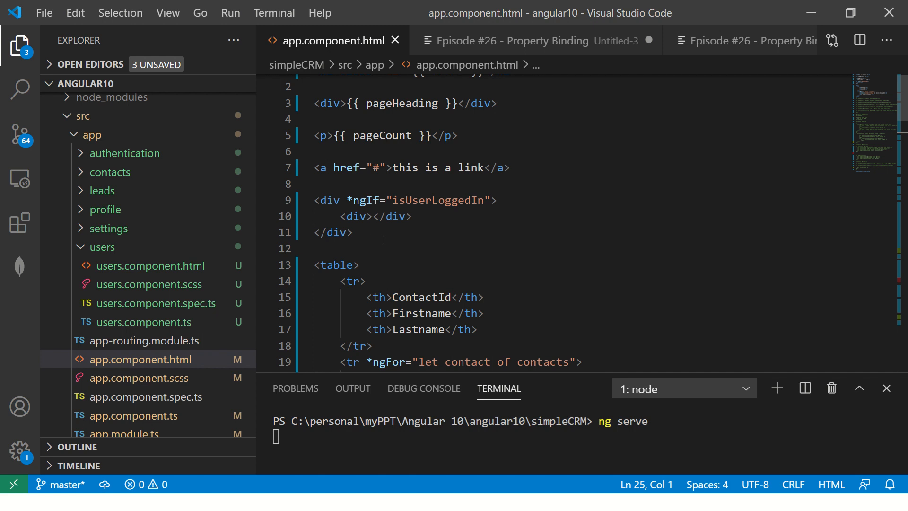
{"action": "mouse_move", "coordinate": [375, 215]}
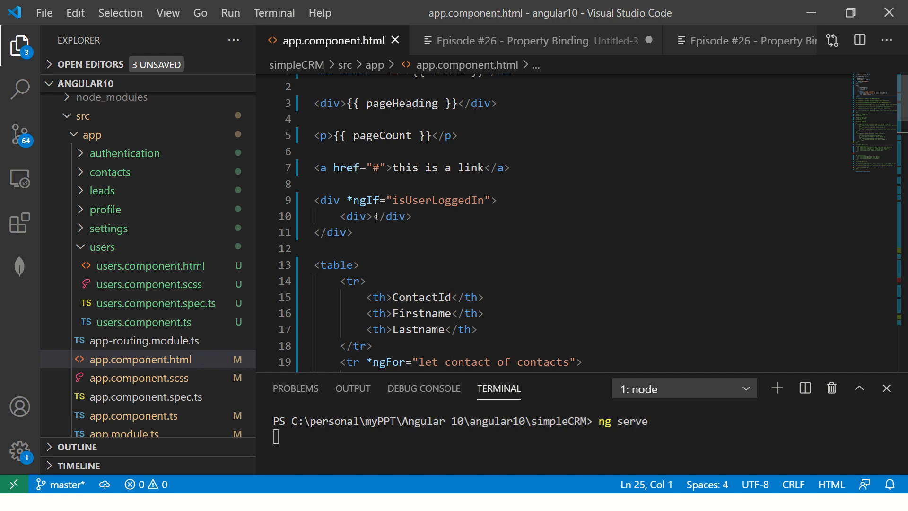
Step: Add [innerHTML]="userObject.firstName" to the inner div, checking the component's fields for the name
{"action": "type", "text": "[]"}
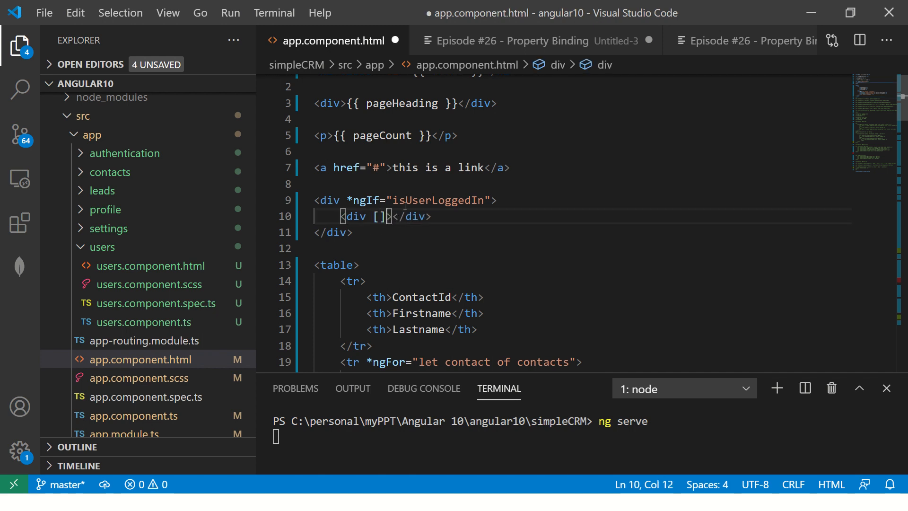
{"action": "type", "text": "inner"}
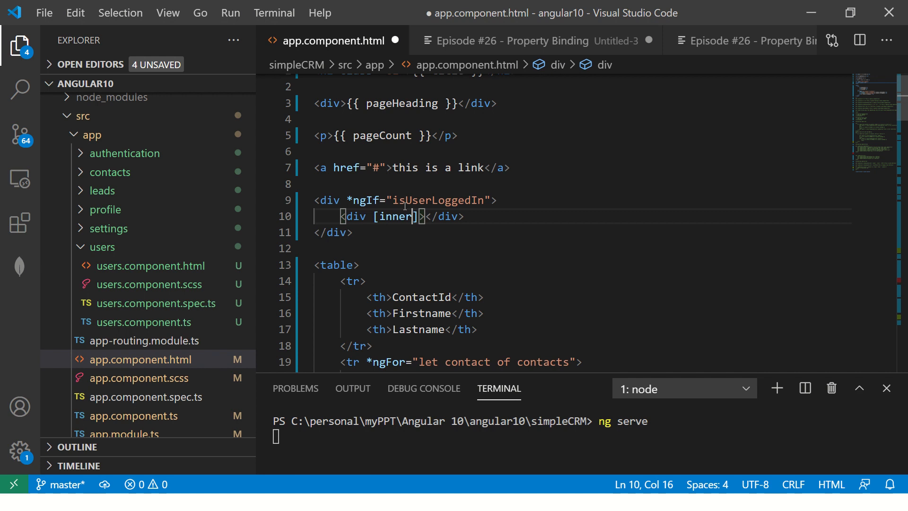
{"action": "type", "text": "HTML]="}
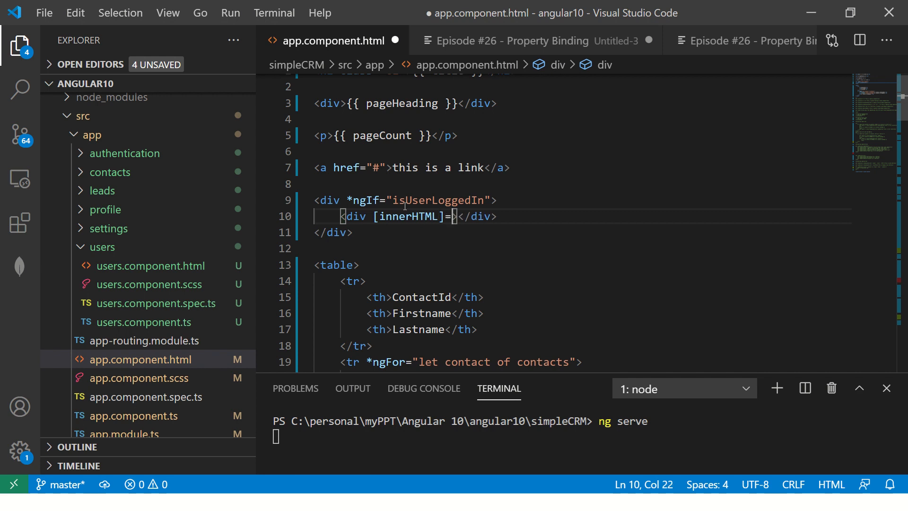
{"action": "type", "text": "\"\""}
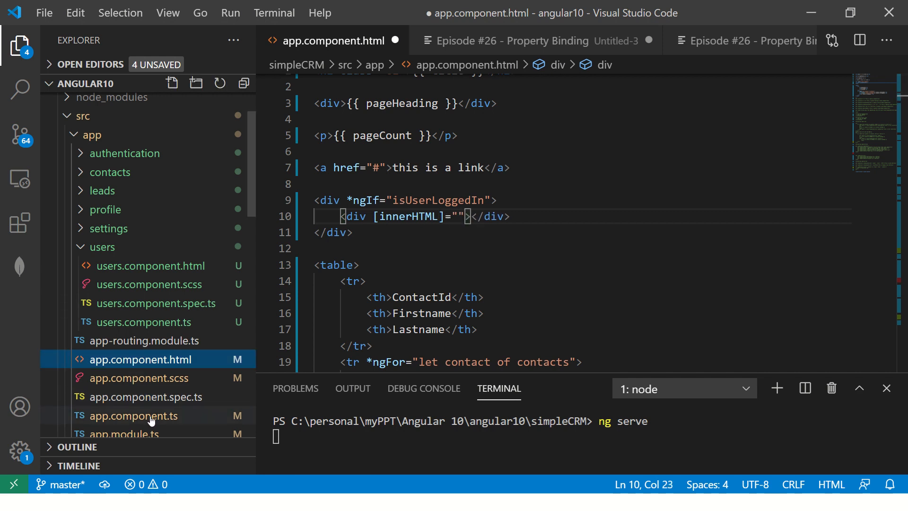
{"action": "left_click", "coordinate": [133, 415]}
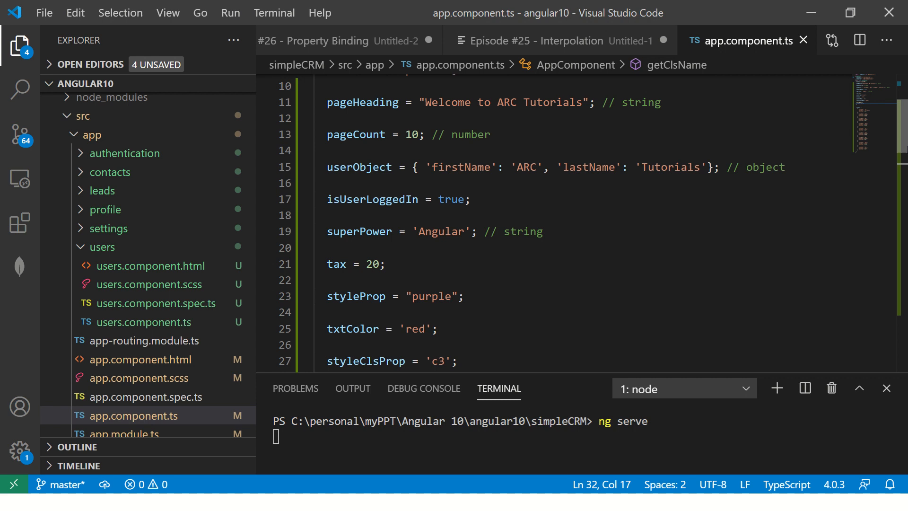
{"action": "double_click", "coordinate": [358, 167]}
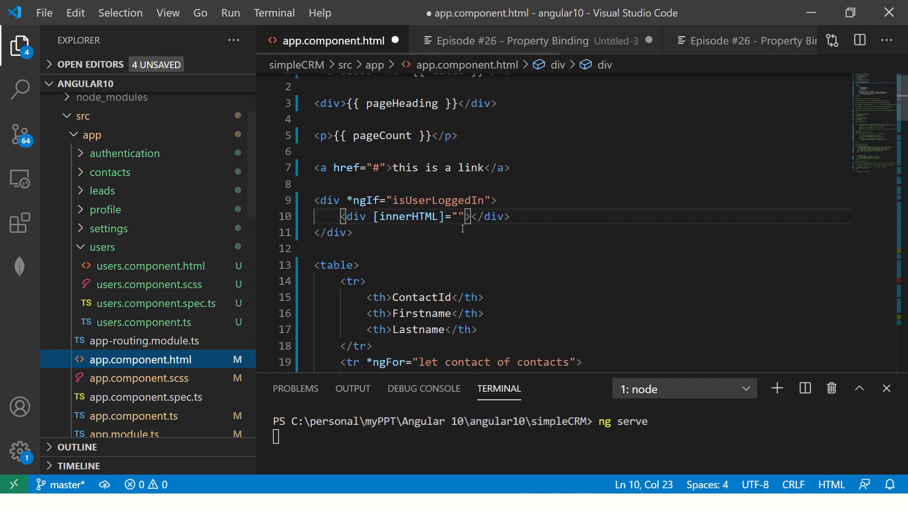
{"action": "type", "text": "userObject.firstName"}
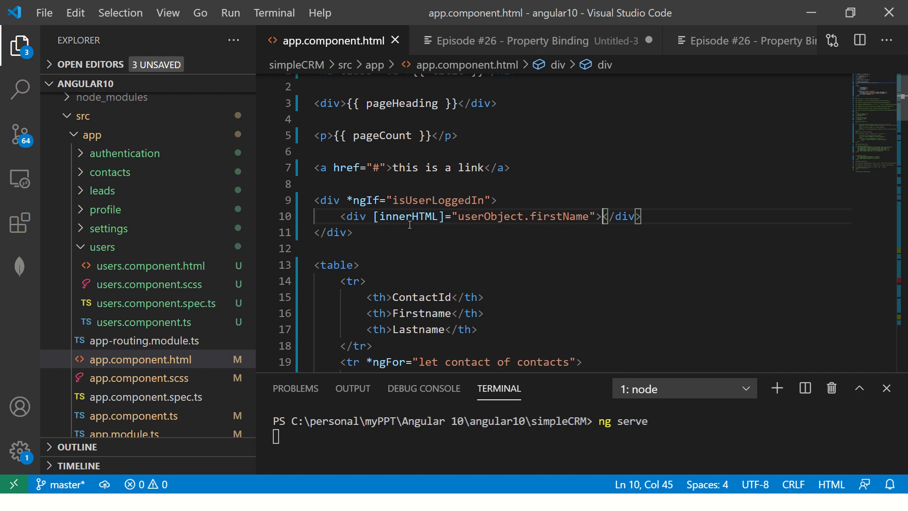
Step: Select the innerHTML binding line in the template to highlight the bound property
{"action": "double_click", "coordinate": [408, 215]}
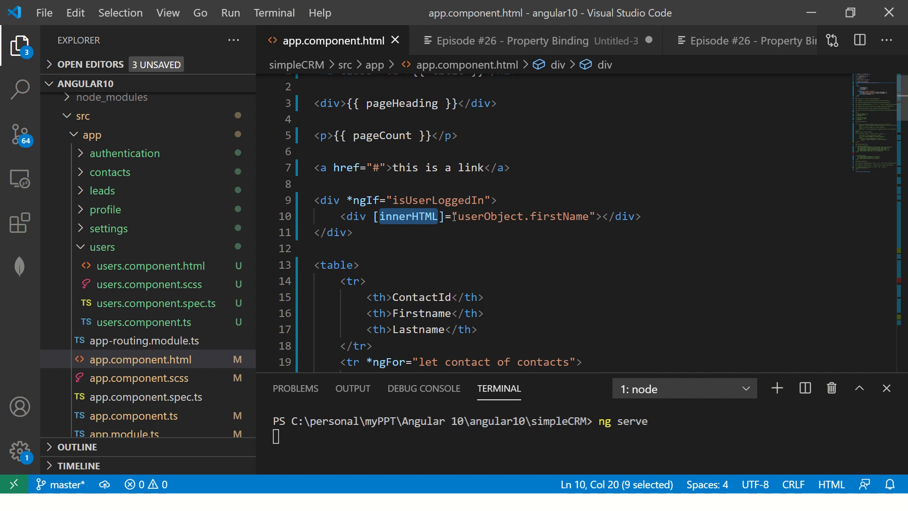
{"action": "double_click", "coordinate": [521, 216]}
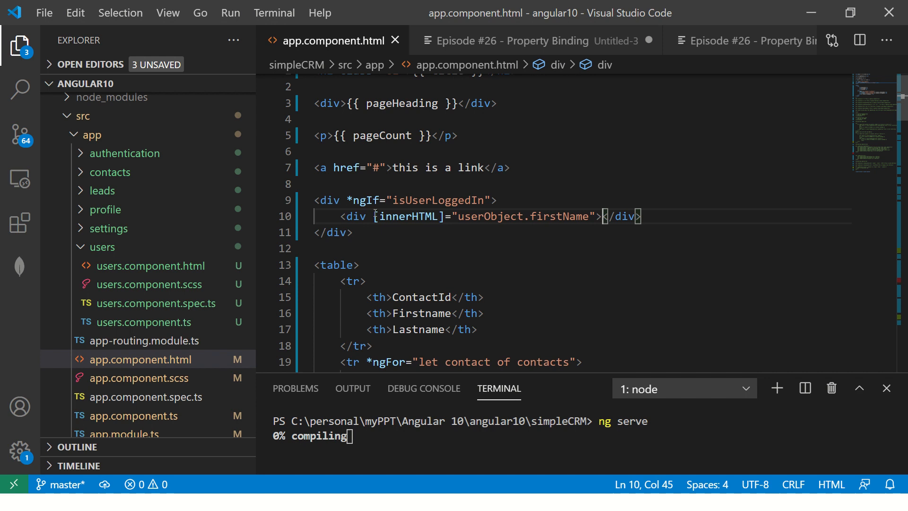
{"action": "left_click_drag", "start_coordinate": [340, 216], "coordinate": [642, 216]}
{"action": "type", "text": "<td>{{ contact.contactId}}</td>"}
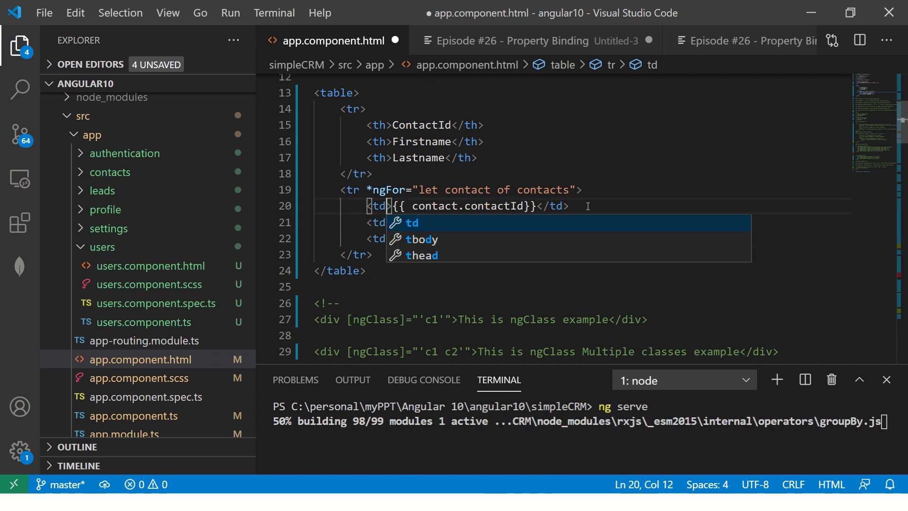
Step: Add [title]="contact.contactId" to the first table cell and save the template
{"action": "type", "text": "[]"}
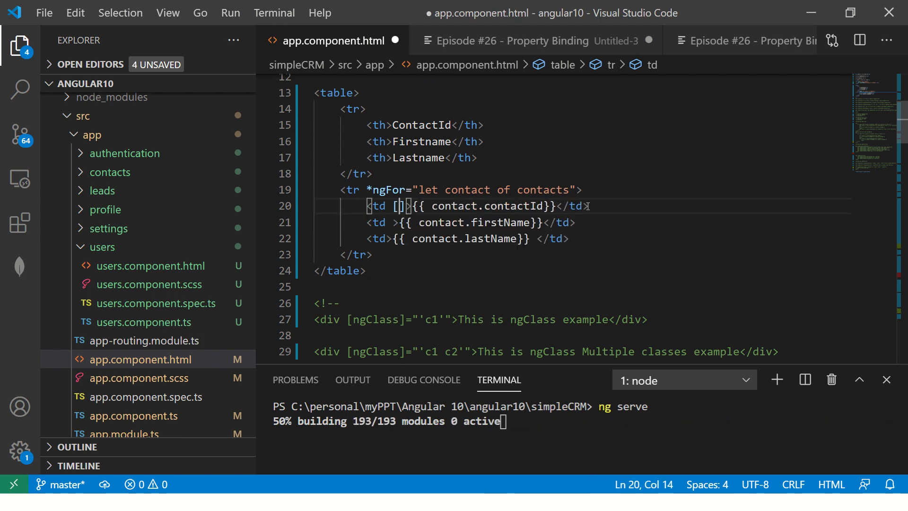
{"action": "type", "text": "title]="}
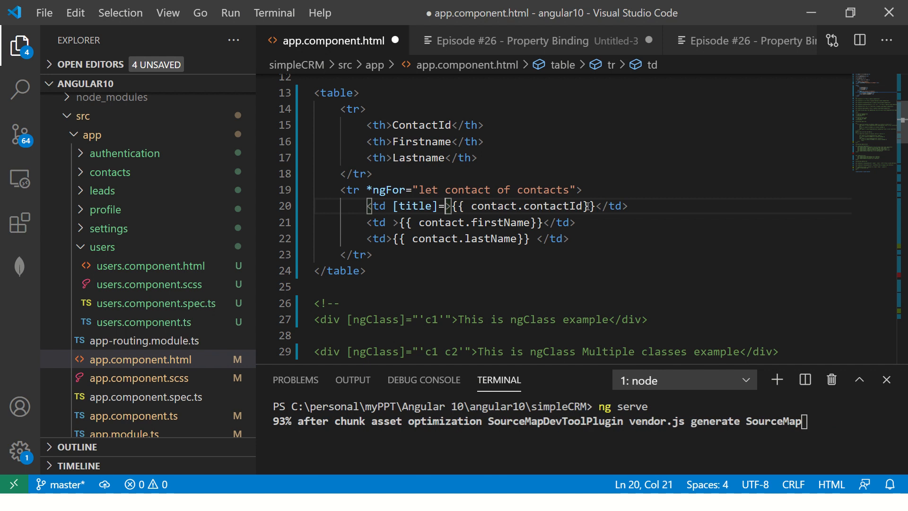
{"action": "type", "text": "\""}
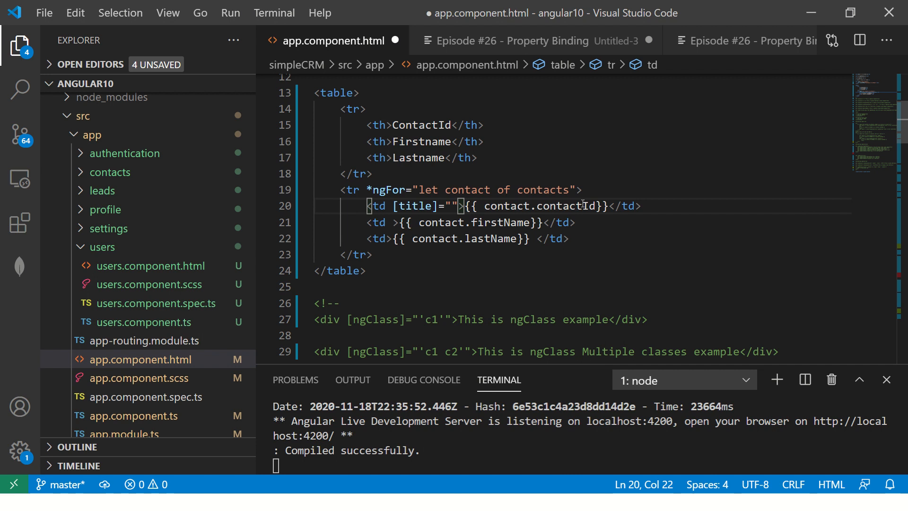
{"action": "type", "text": "contact.con"}
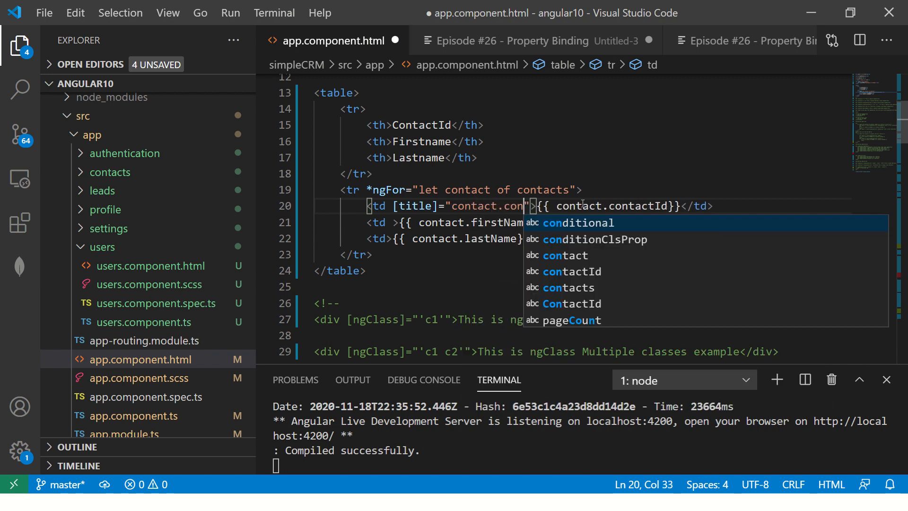
{"action": "type", "text": "tactId"}
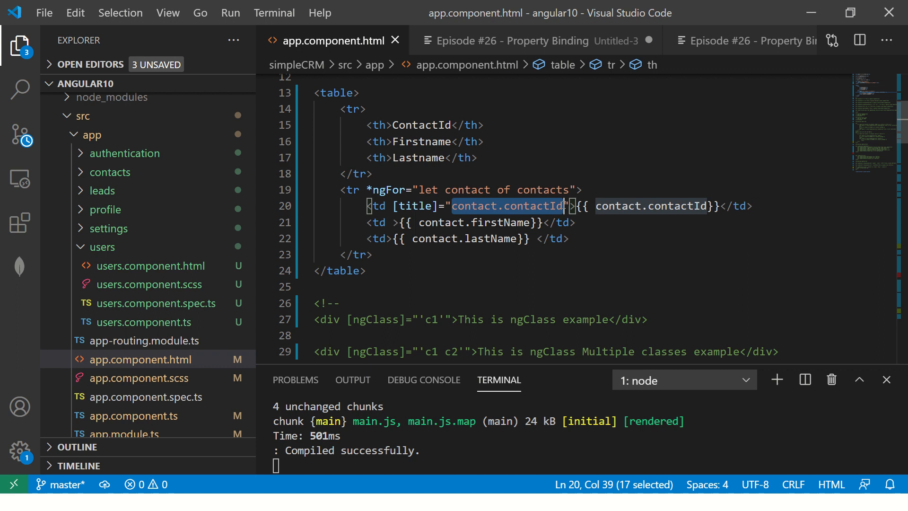
{"action": "key", "text": "alt+tab"}
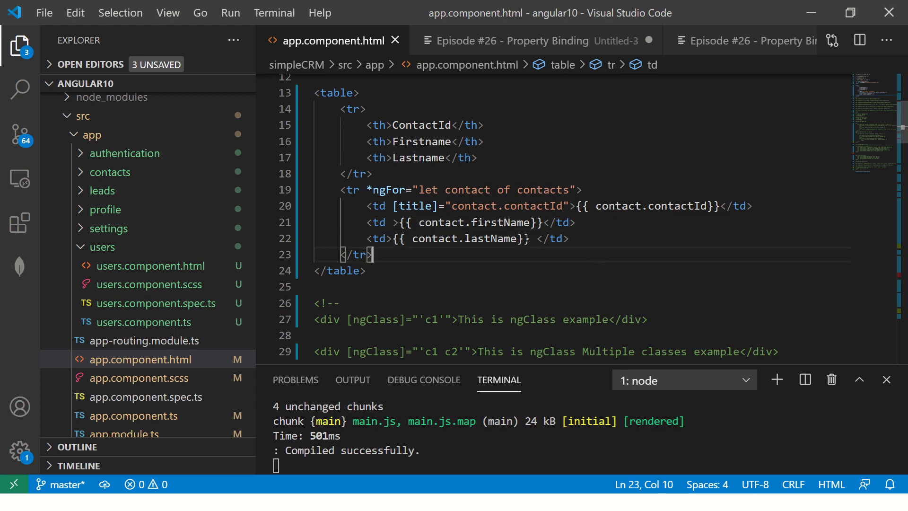
Step: Reuse the title binding on the second cell as [title]="contact.firstName"
{"action": "left_click_drag", "start_coordinate": [391, 206], "coordinate": [568, 205]}
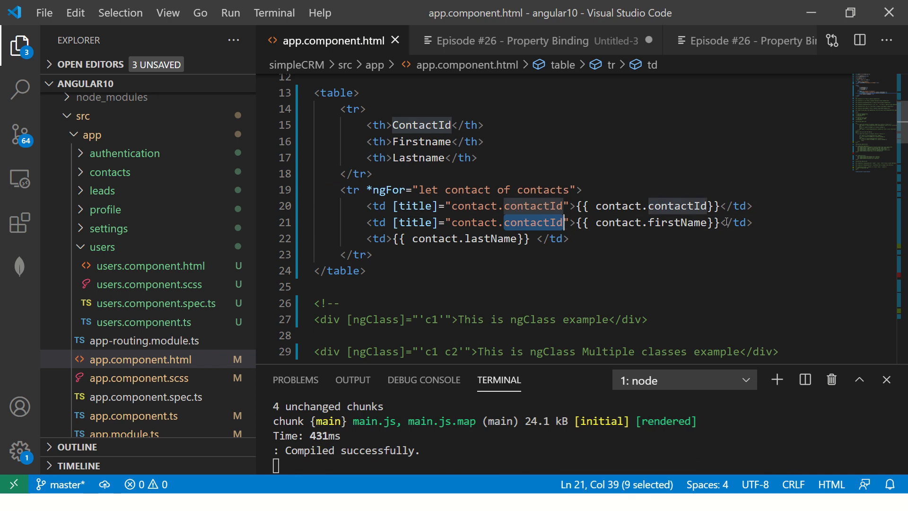
{"action": "type", "text": "firstName"}
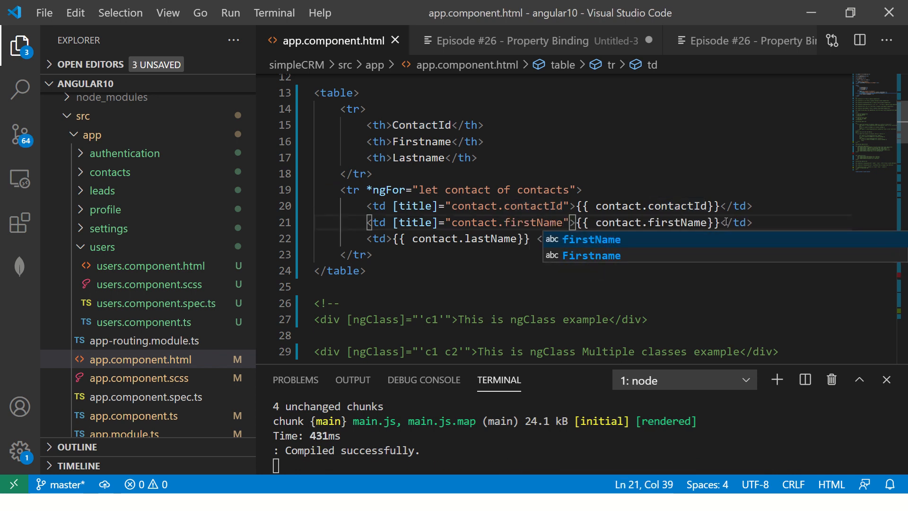
{"action": "double_click", "coordinate": [415, 222]}
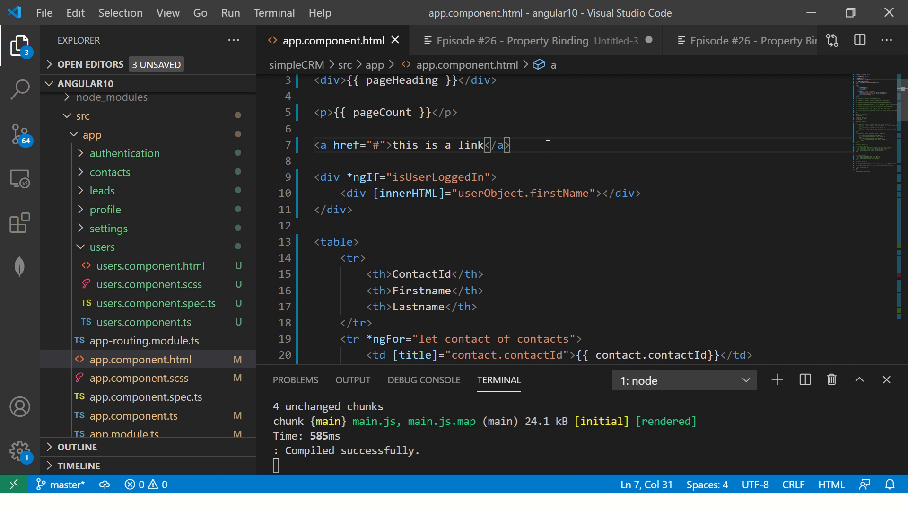
Step: Add a self-closing img element with an empty [src]="" binding, glancing at the assets folder
{"action": "type", "text": "img ["}
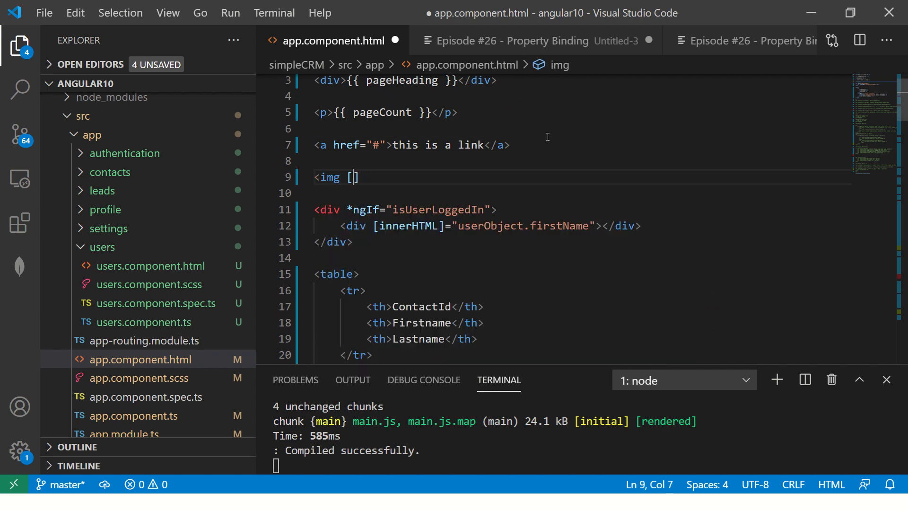
{"action": "type", "text": "src]=\"\""}
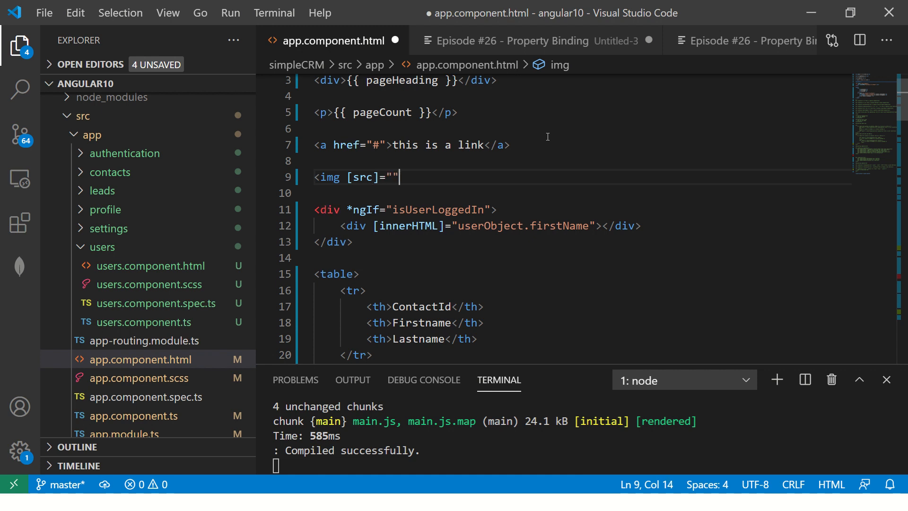
{"action": "type", "text": ">"}
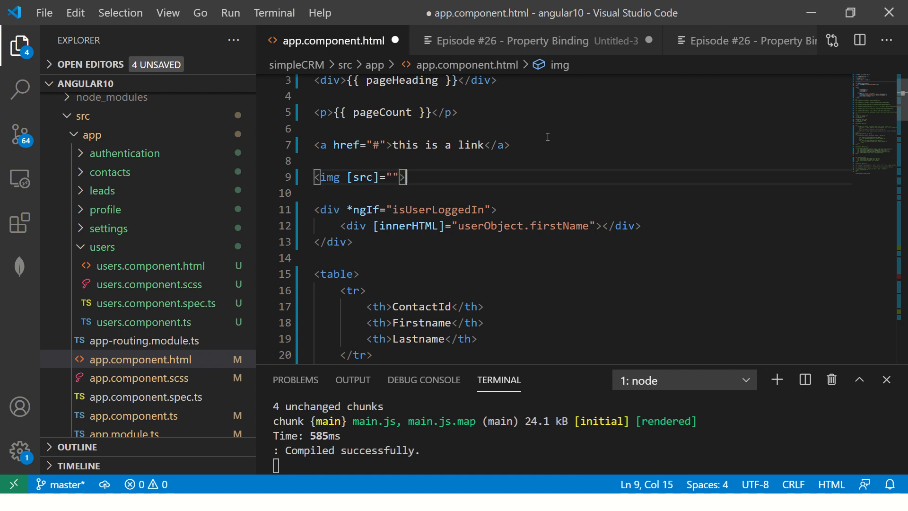
{"action": "type", "text": "/"}
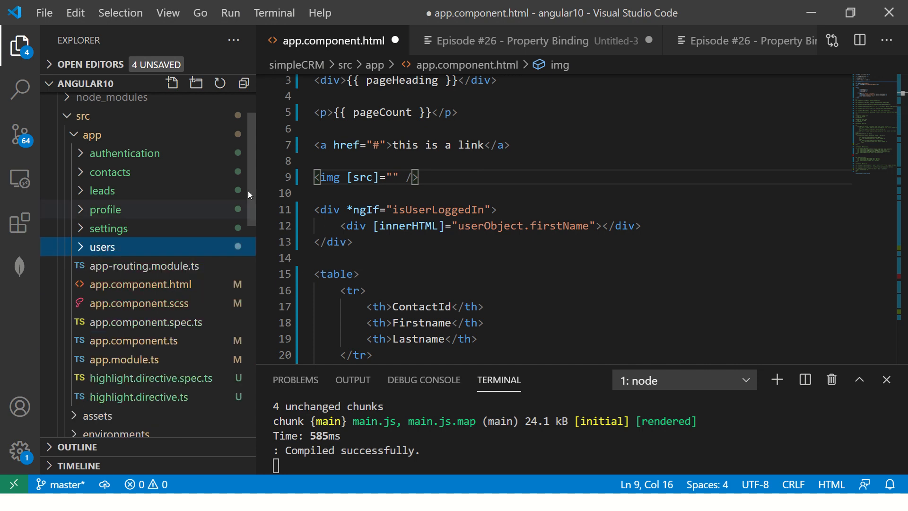
{"action": "scroll", "scroll_direction": "down", "scroll_amount": 3}
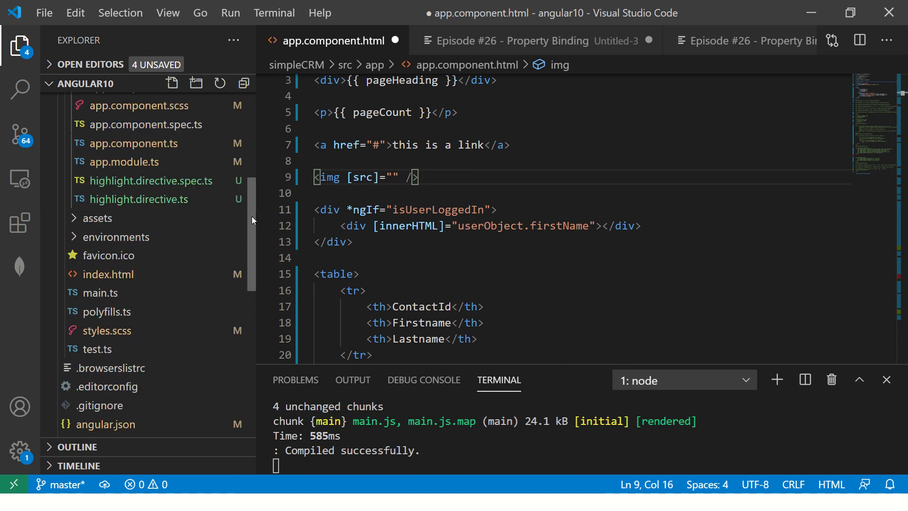
{"action": "scroll", "scroll_direction": "down", "scroll_amount": 3}
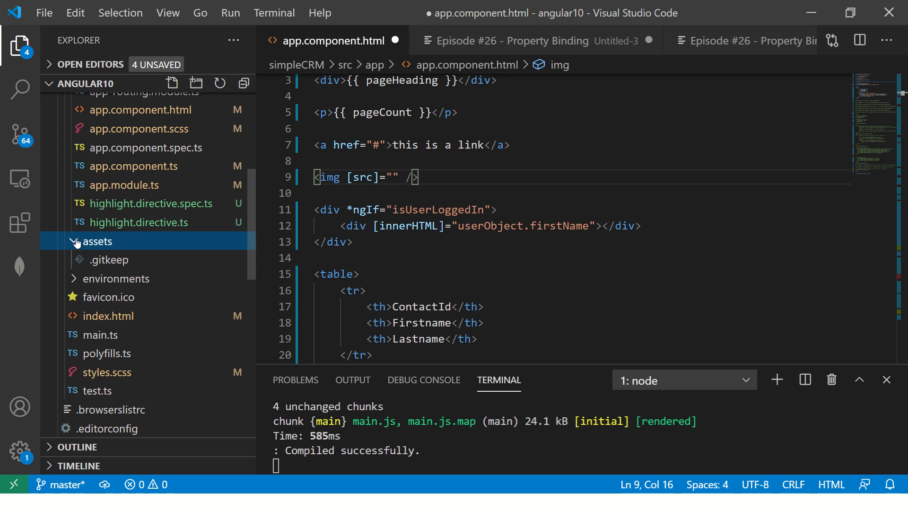
{"action": "left_click", "coordinate": [95, 241]}
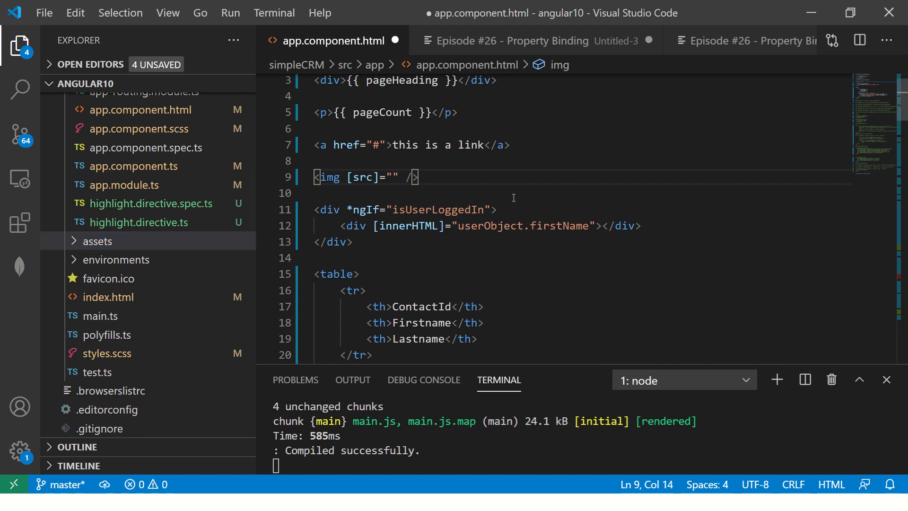
Step: Set the img binding to [src]="imgUrl", add an empty [alt]="" binding and save
{"action": "left_click", "coordinate": [390, 176]}
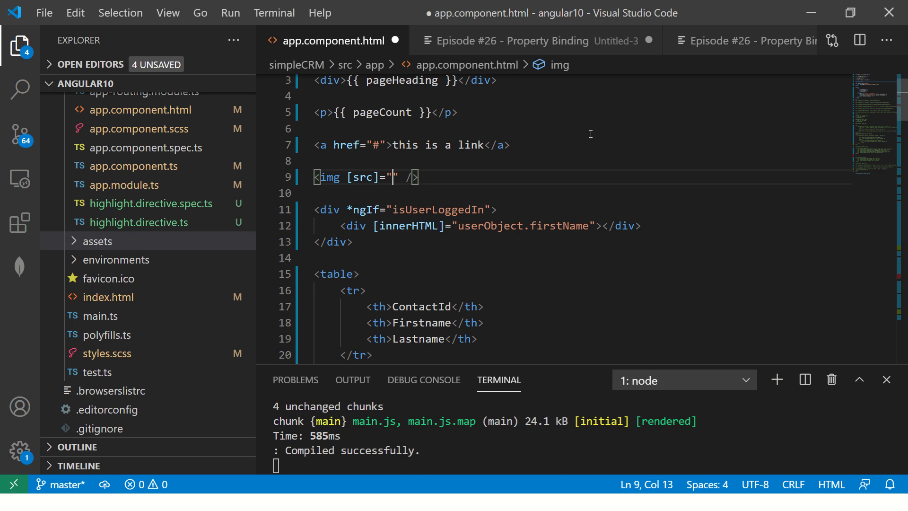
{"action": "type", "text": "img"}
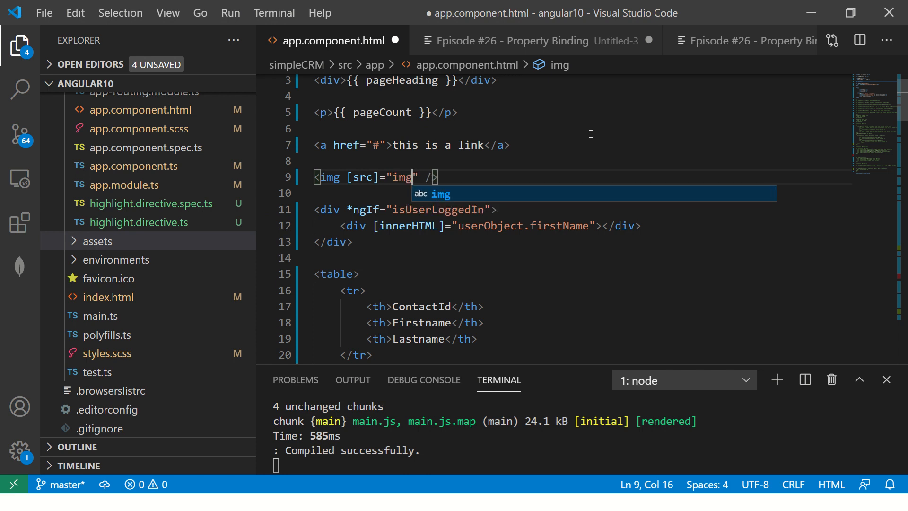
{"action": "type", "text": "Url"}
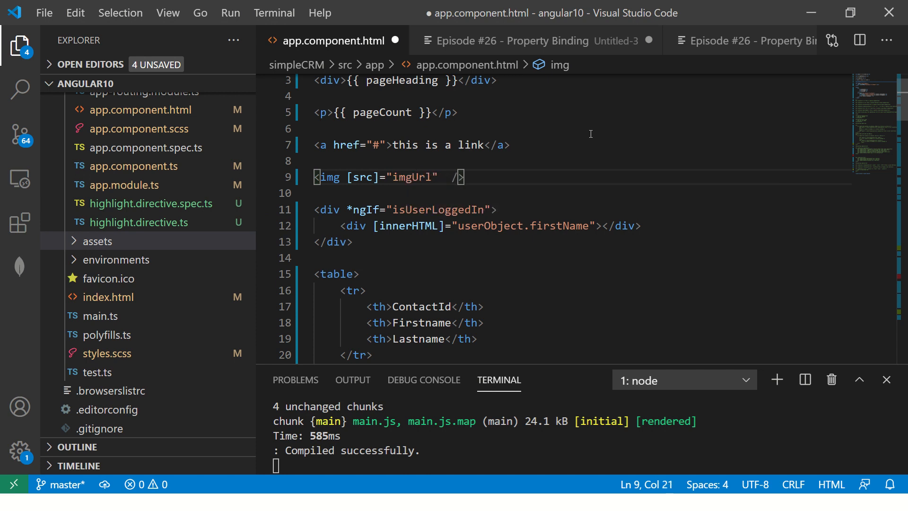
{"action": "type", "text": "[]"}
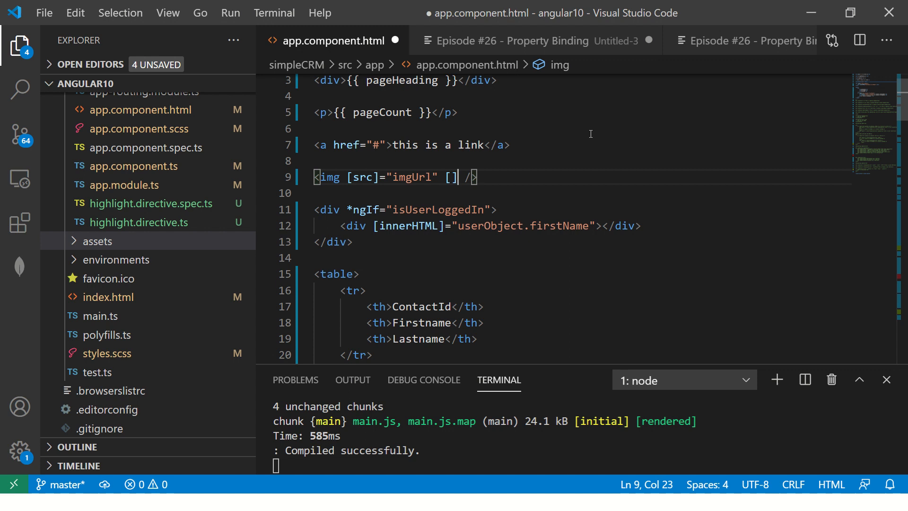
{"action": "type", "text": "alt"}
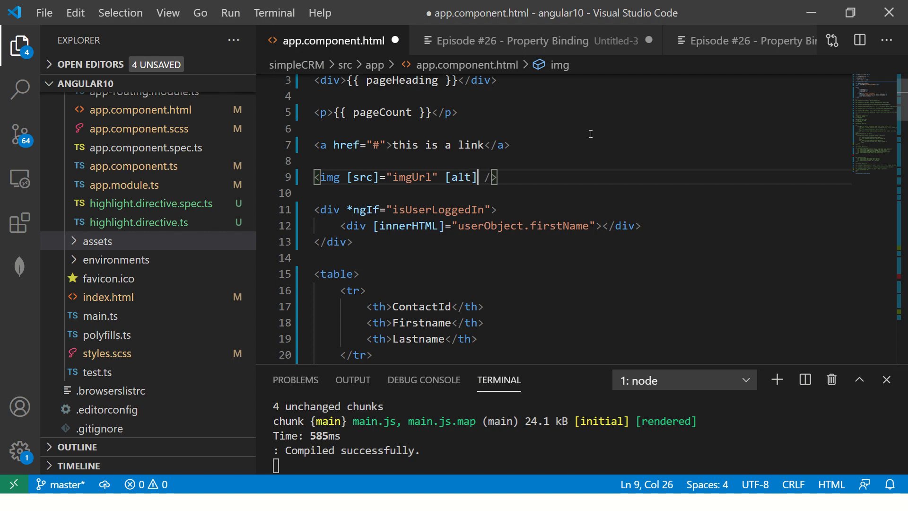
{"action": "type", "text": "=\"\""}
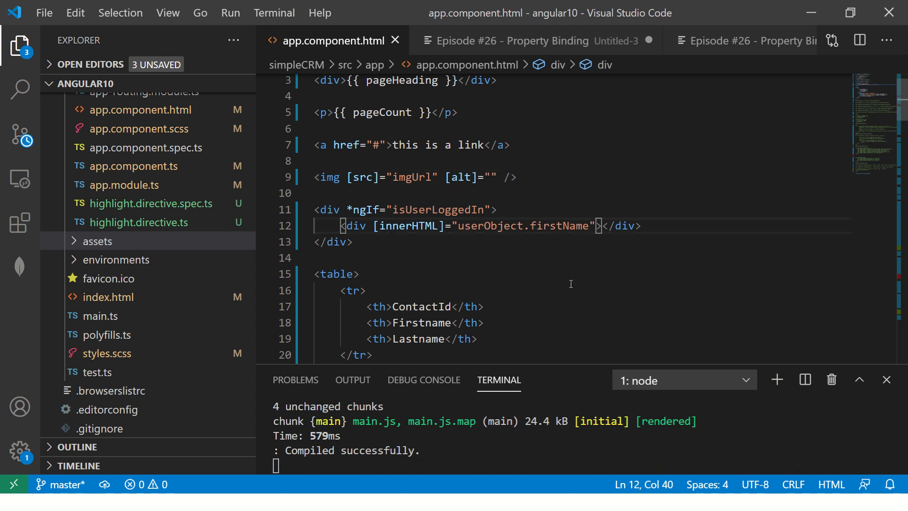
{"action": "double_click", "coordinate": [412, 176]}
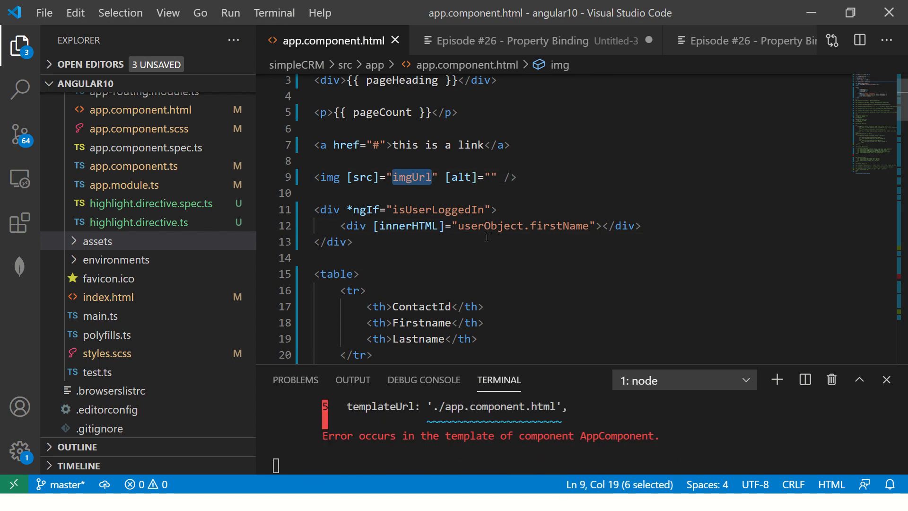
{"action": "left_click", "coordinate": [87, 110]}
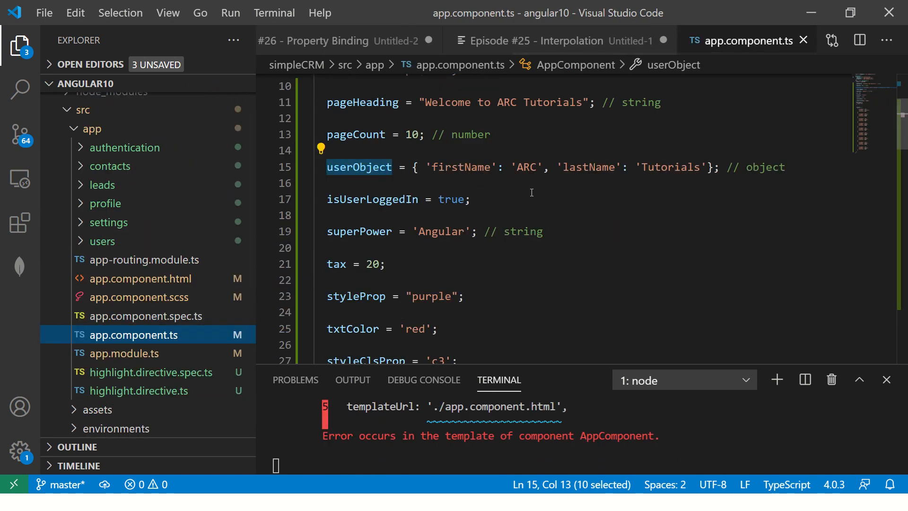
Step: Declare imgUrl = 'test.png' in the component class
{"action": "type", "text": "imgUrl"}
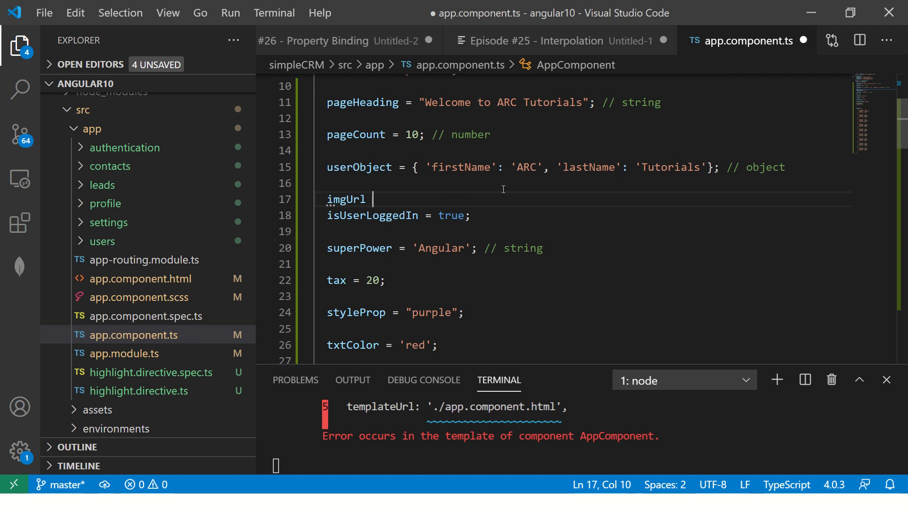
{"action": "type", "text": "= ''"}
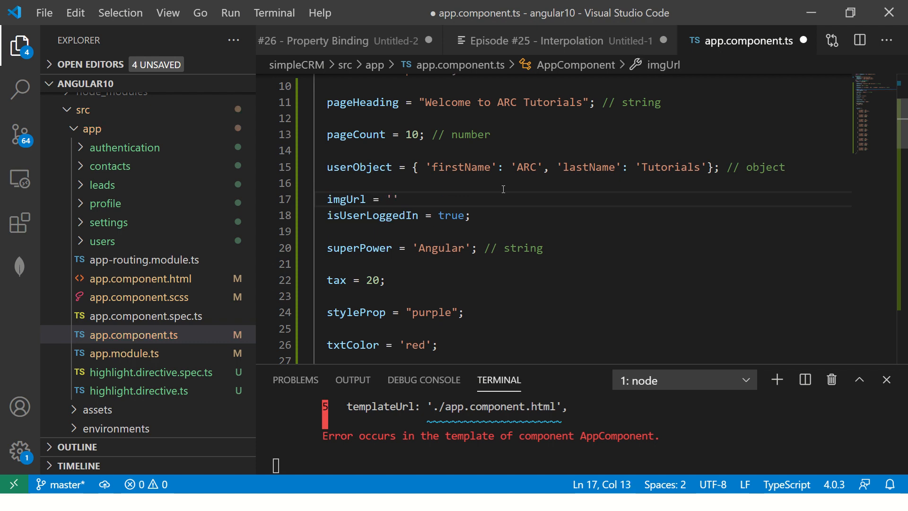
{"action": "type", "text": "test.png"}
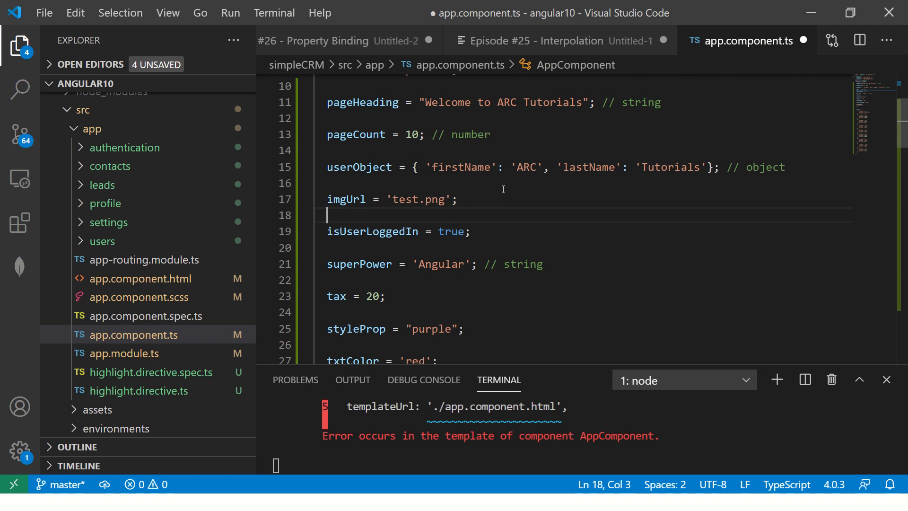
{"action": "left_click", "coordinate": [140, 278]}
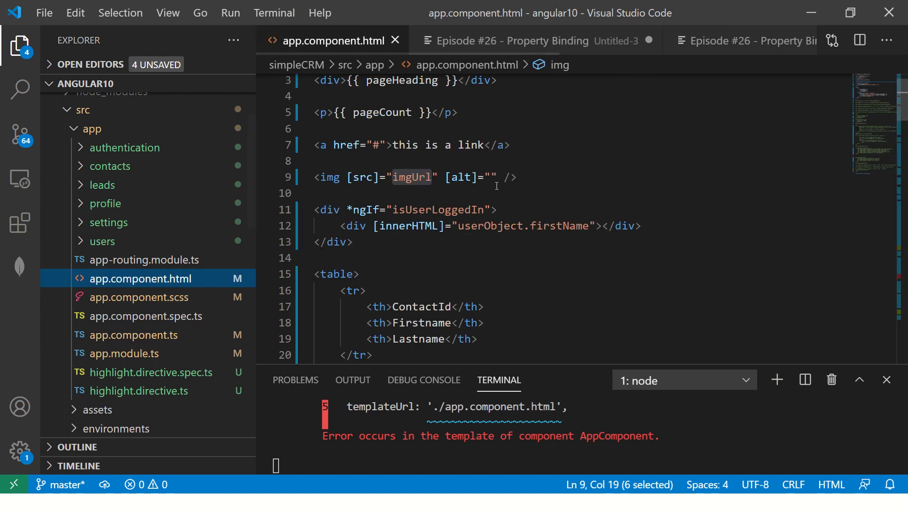
Step: Bind [alt] to imgAlt and declare imgAlt = 'This is missing Image text' in the component
{"action": "type", "text": "img"}
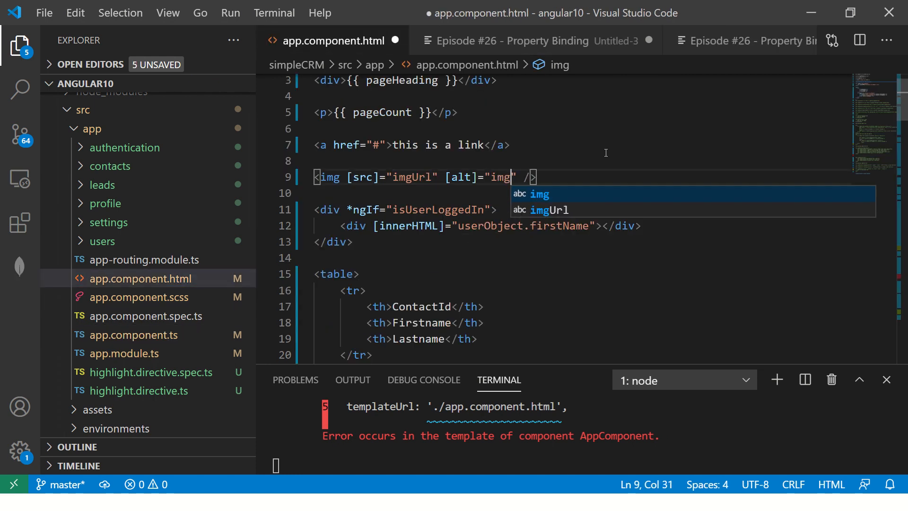
{"action": "type", "text": "Al"}
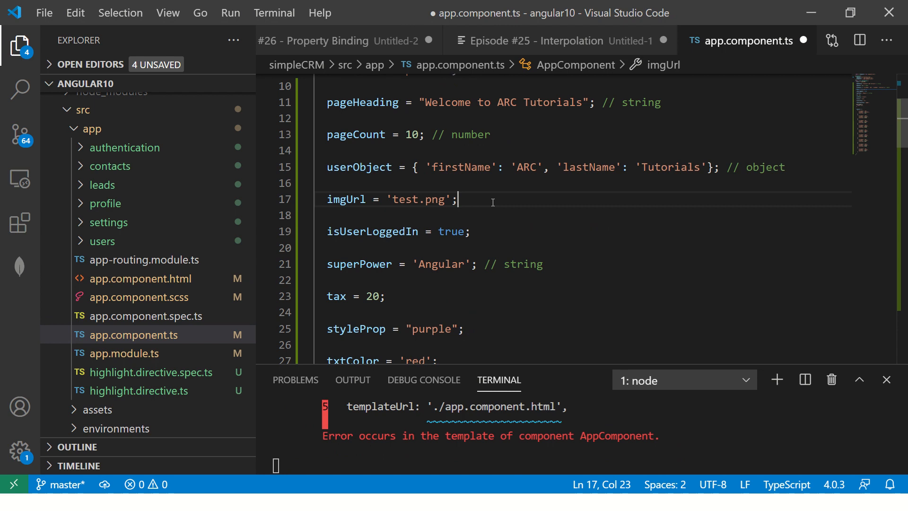
{"action": "type", "text": "imgAlr"}
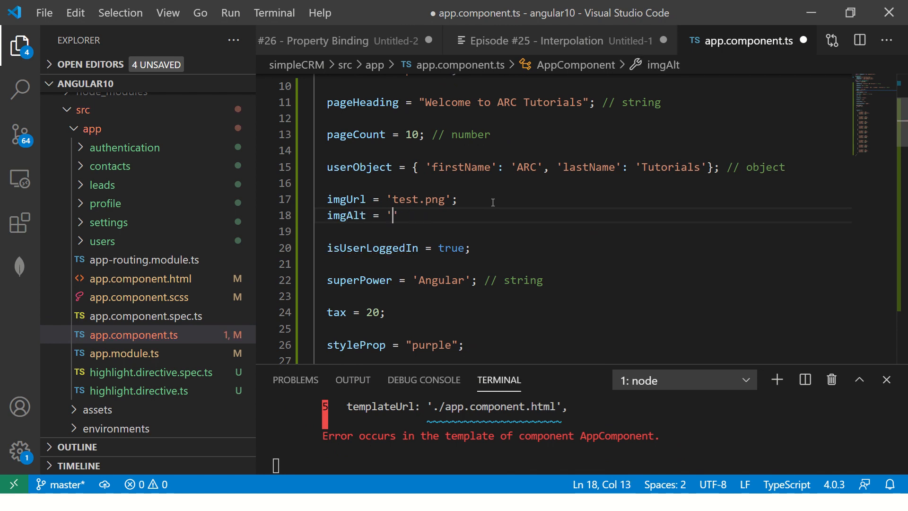
{"action": "type", "text": "This is missing"}
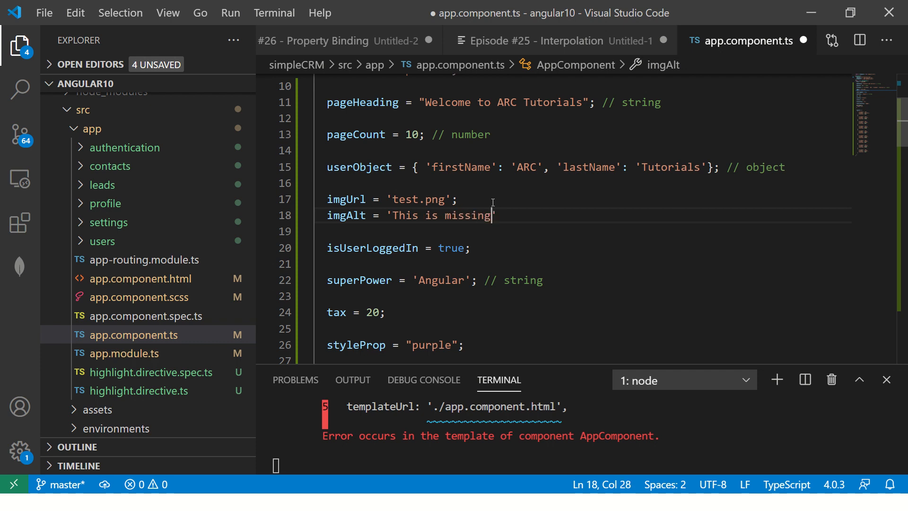
{"action": "type", "text": "Image text'"}
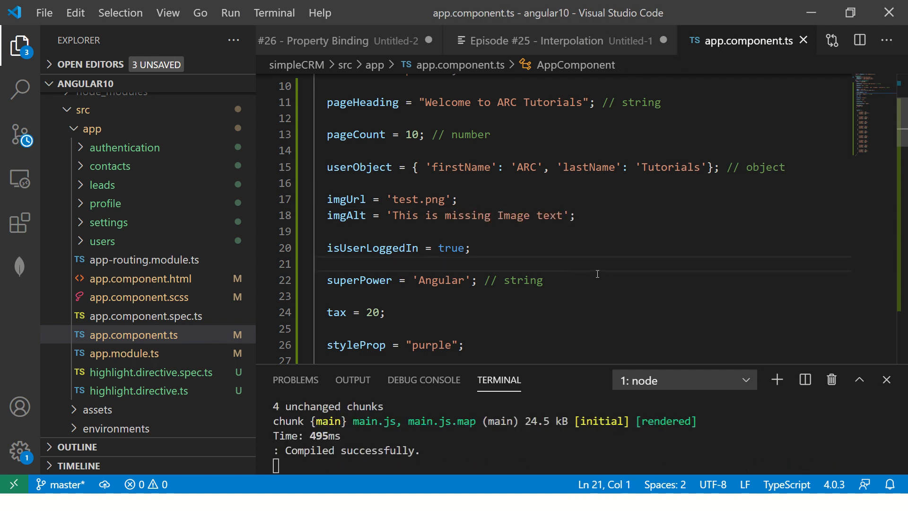
{"action": "double_click", "coordinate": [346, 200]}
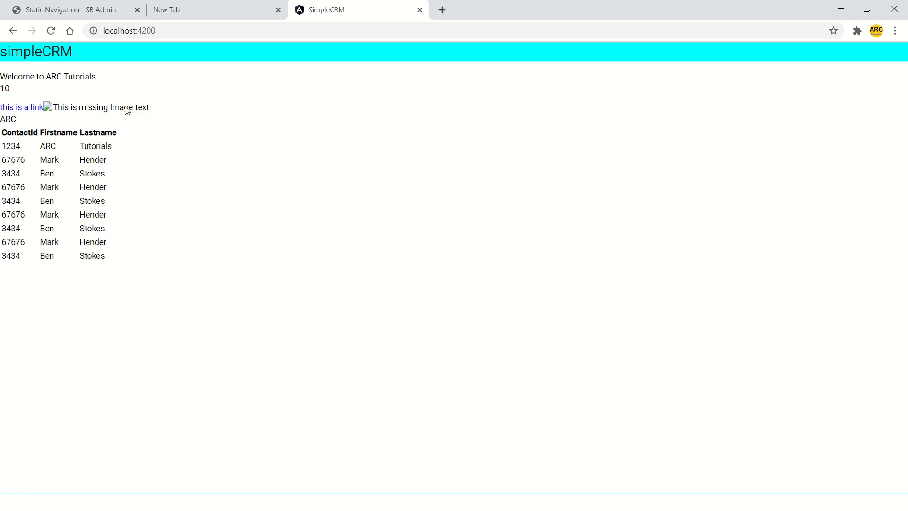
{"action": "mouse_move", "coordinate": [172, 126]}
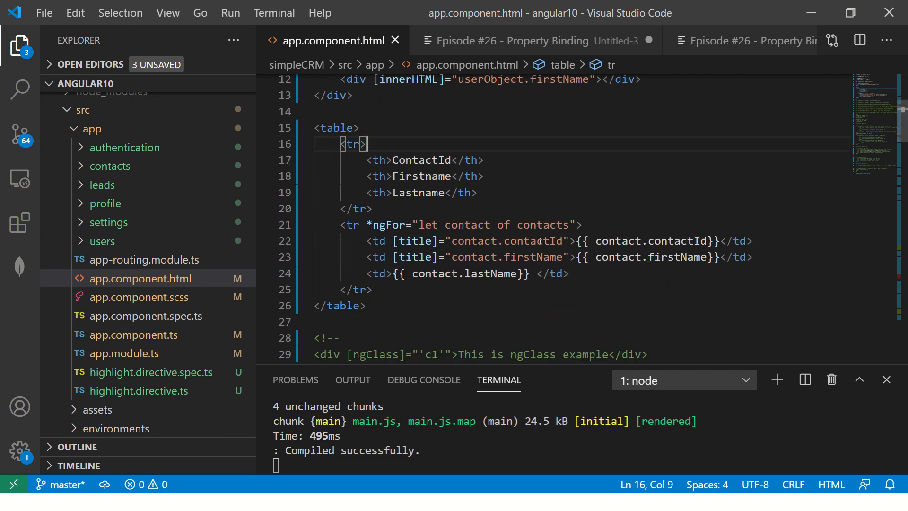
Step: Under point 4 of the notes, list innerHTML, src, alt and title on separate lines
{"action": "left_click", "coordinate": [521, 40]}
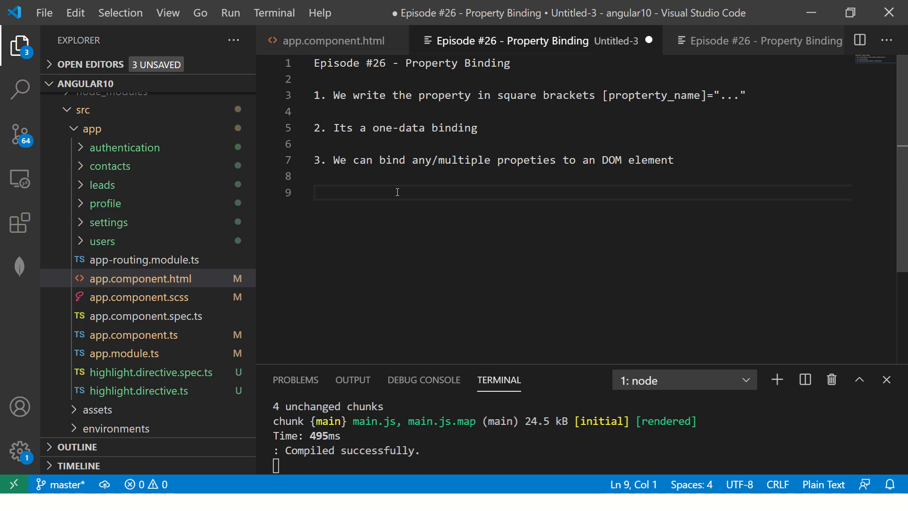
{"action": "type", "text": "4. inn"}
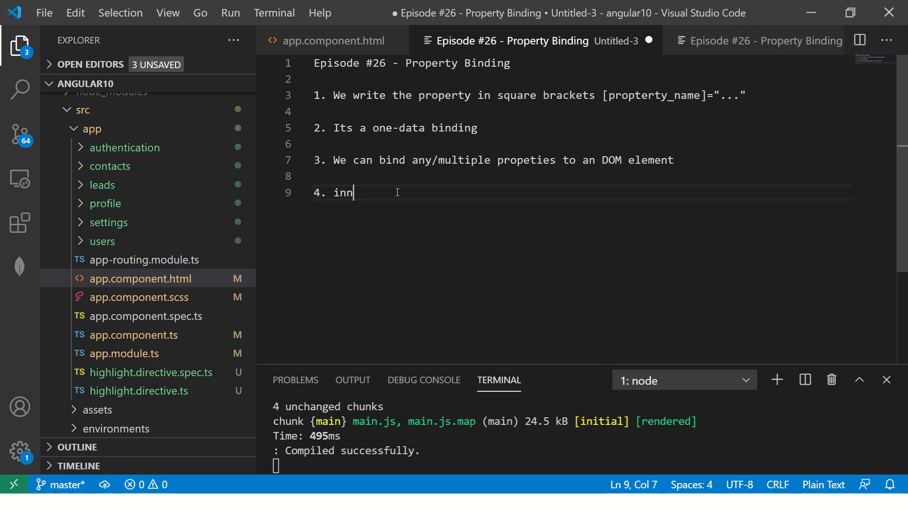
{"action": "type", "text": "erHTML"}
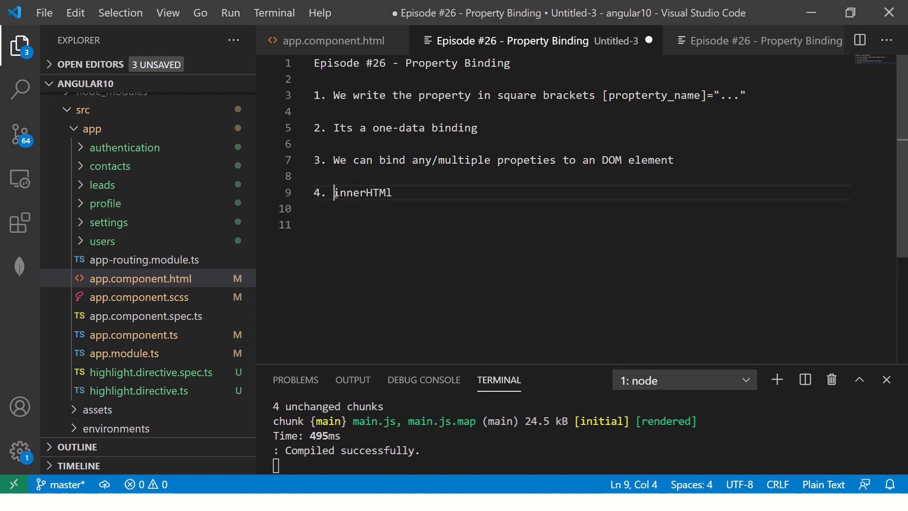
{"action": "key", "text": "Enter"}
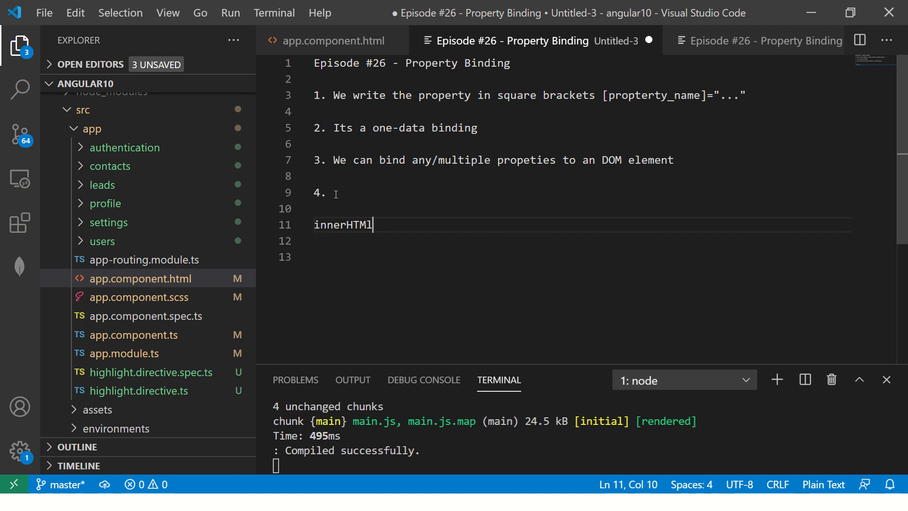
{"action": "key", "text": "Backspace"}
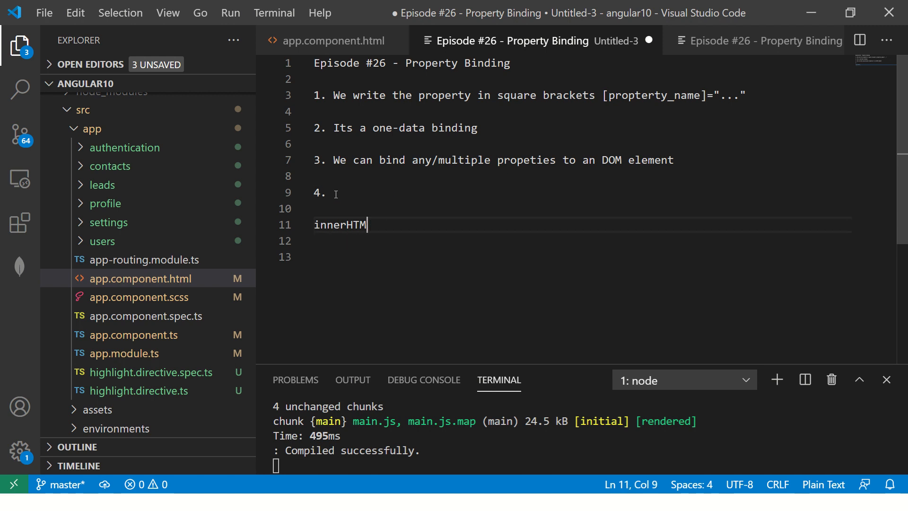
{"action": "key", "text": "Enter"}
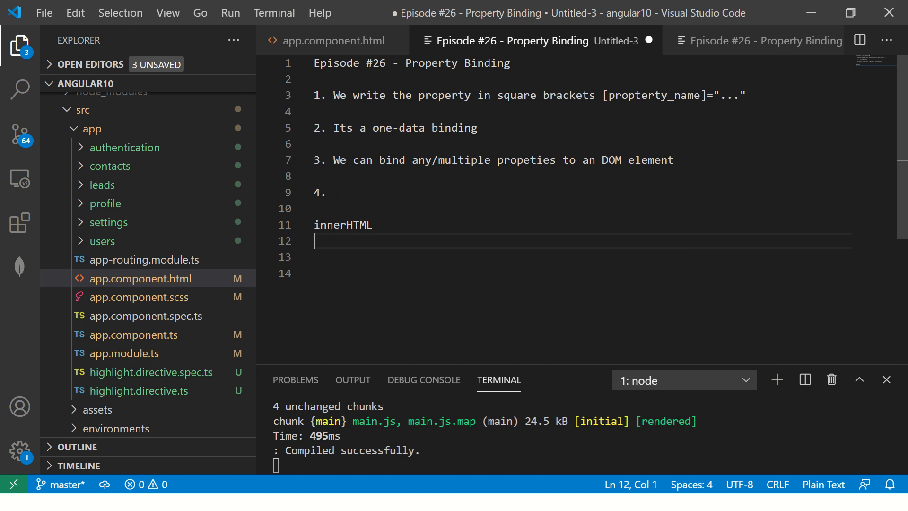
{"action": "type", "text": "src"}
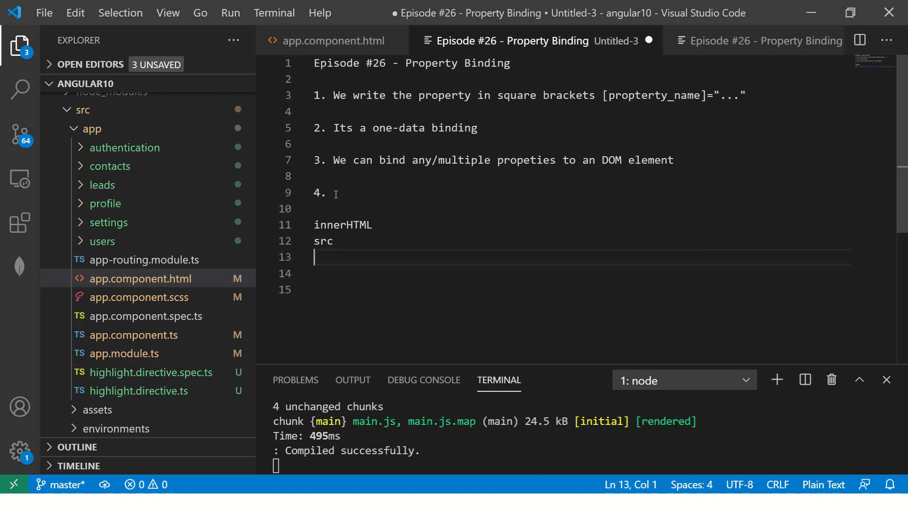
{"action": "type", "text": "alt"}
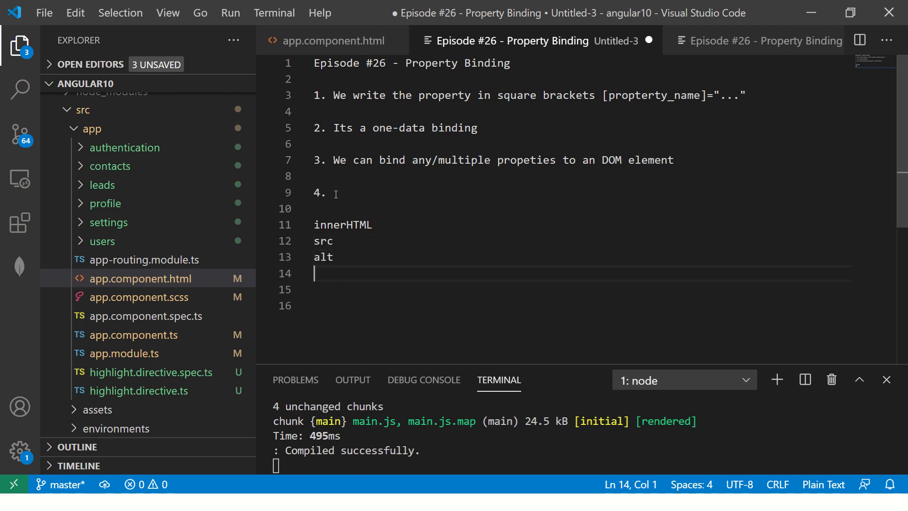
{"action": "type", "text": "title"}
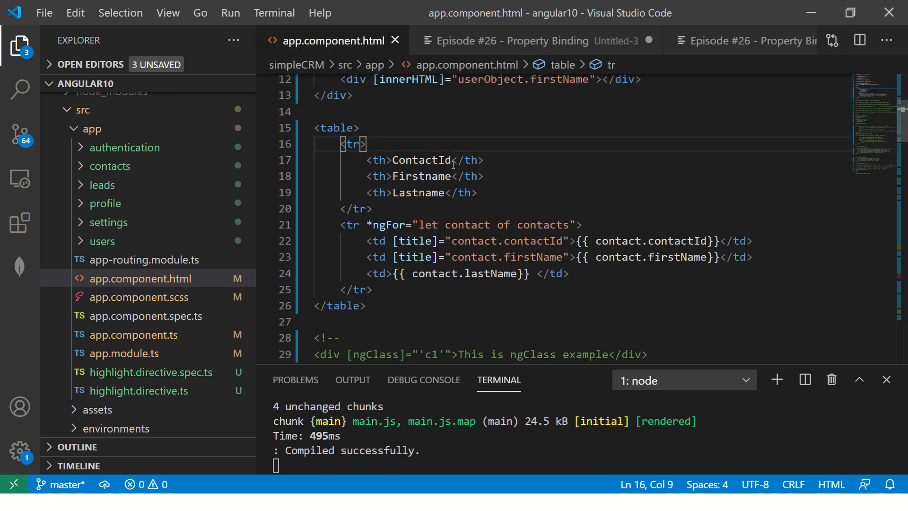
Step: Compare the list with the template bindings and select the four listed property names
{"action": "left_click", "coordinate": [513, 40]}
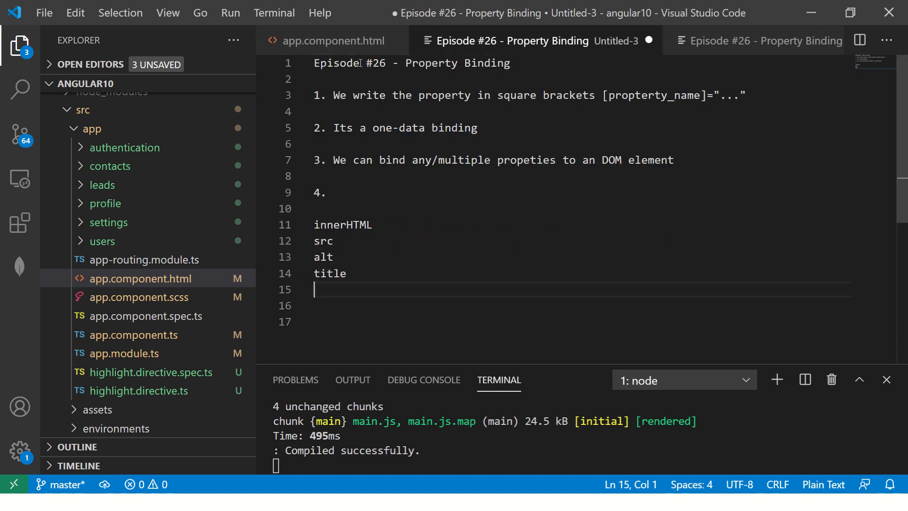
{"action": "left_click", "coordinate": [332, 40]}
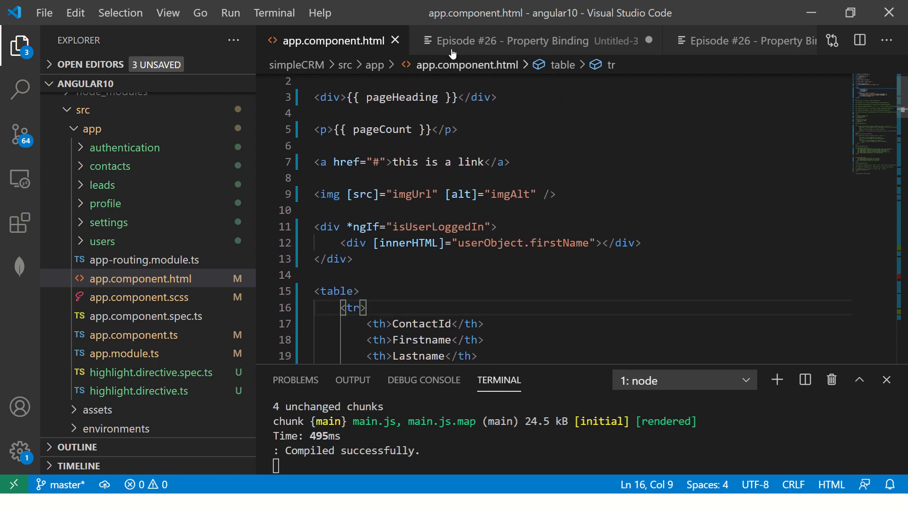
{"action": "left_click", "coordinate": [512, 41]}
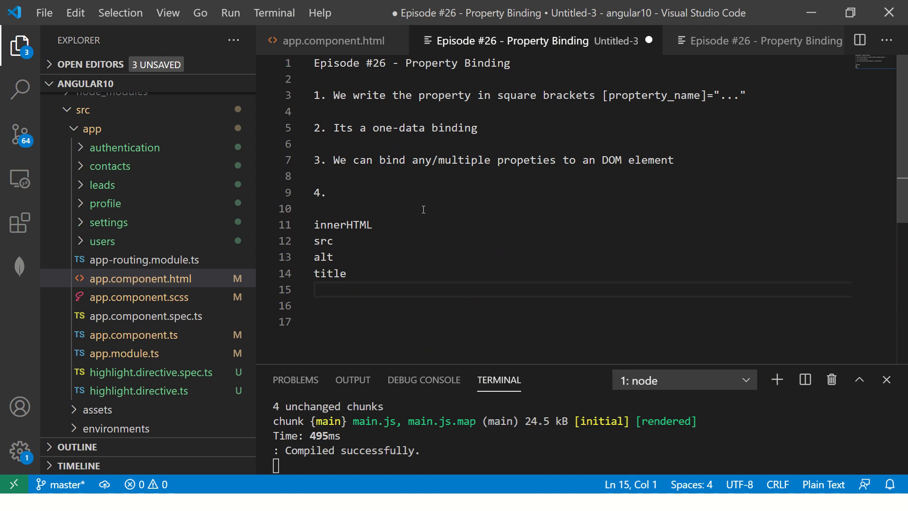
{"action": "left_click_drag", "start_coordinate": [314, 225], "coordinate": [347, 274]}
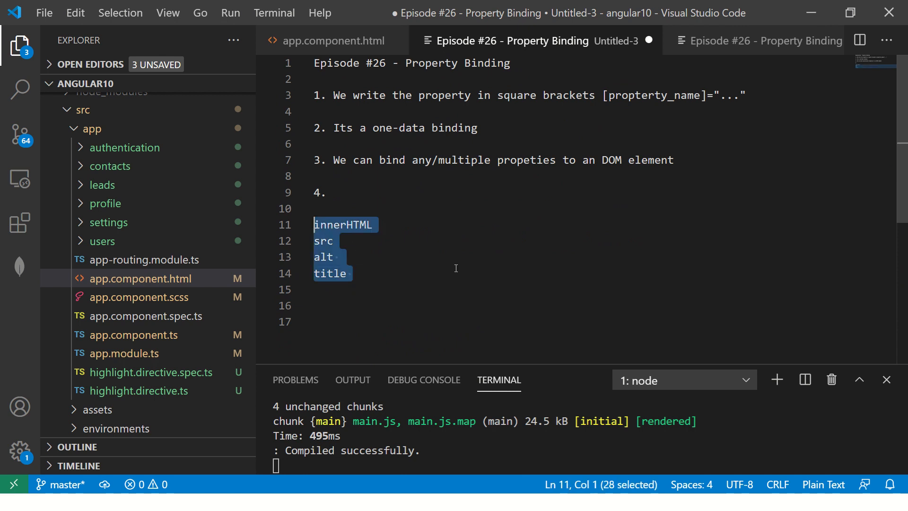
{"action": "left_click", "coordinate": [331, 41]}
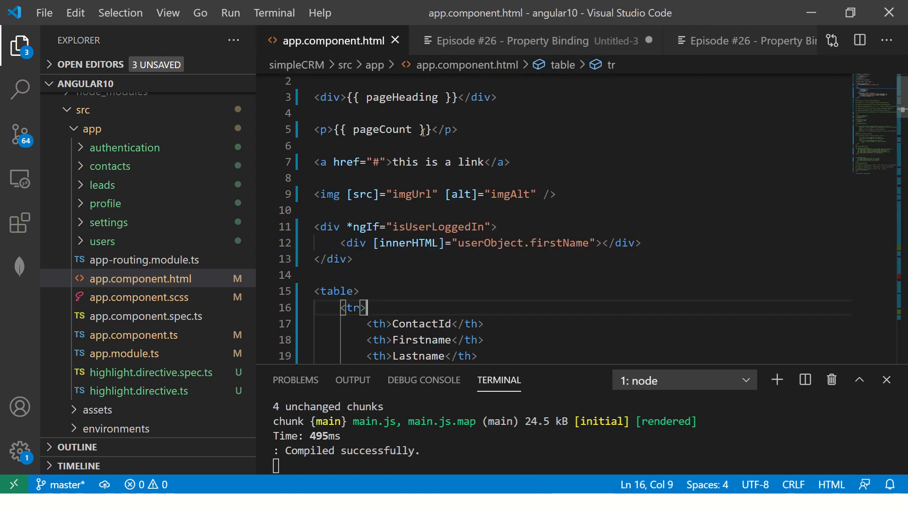
Step: Add [style.color]="txtColorVal" to the paragraph and declare txtColorVal = "blue" in the component
{"action": "type", "text": "[]"}
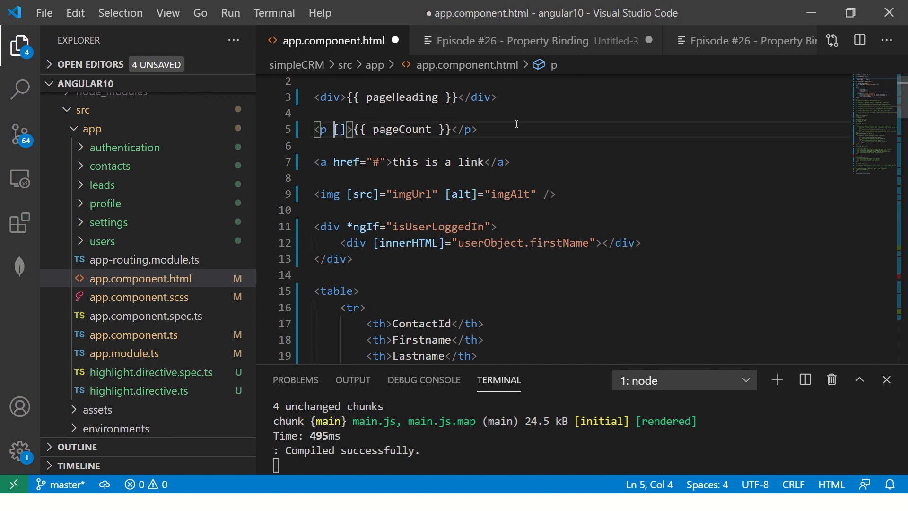
{"action": "type", "text": "style.c"}
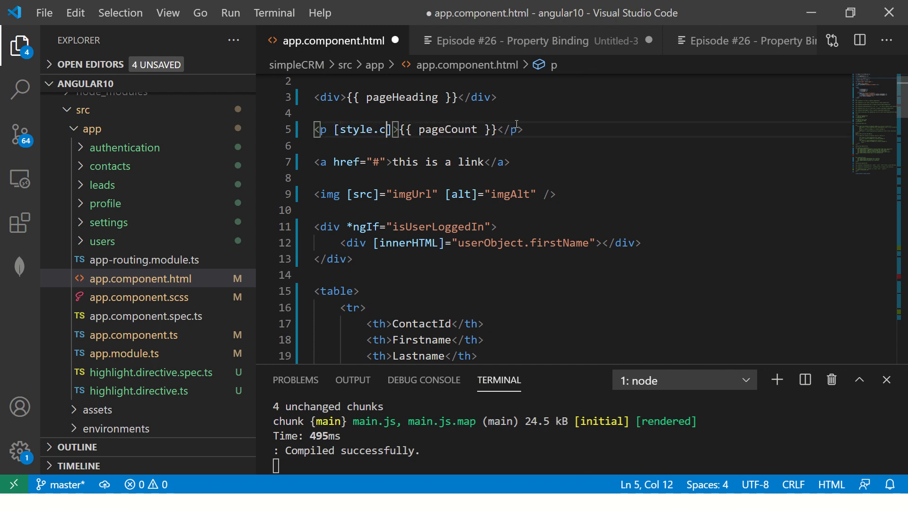
{"action": "type", "text": "olor]="}
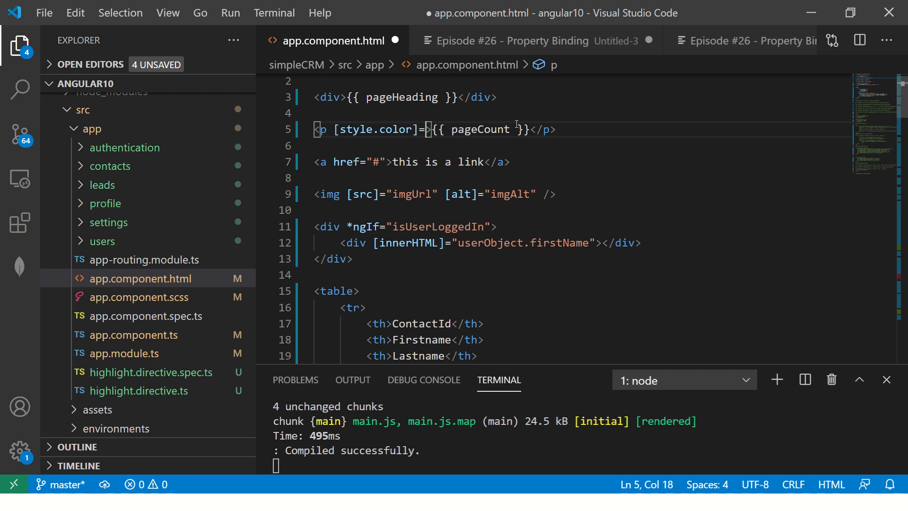
{"action": "type", "text": "\"\""}
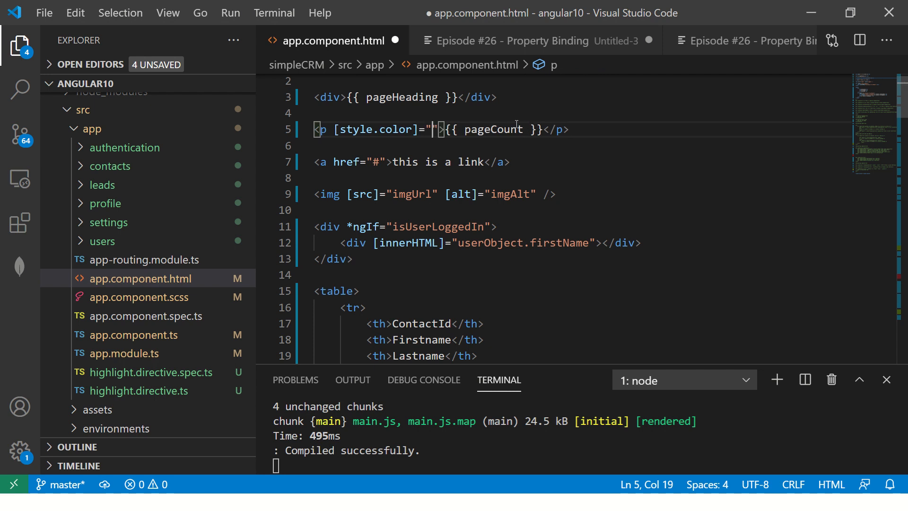
{"action": "type", "text": "txtColorVal"}
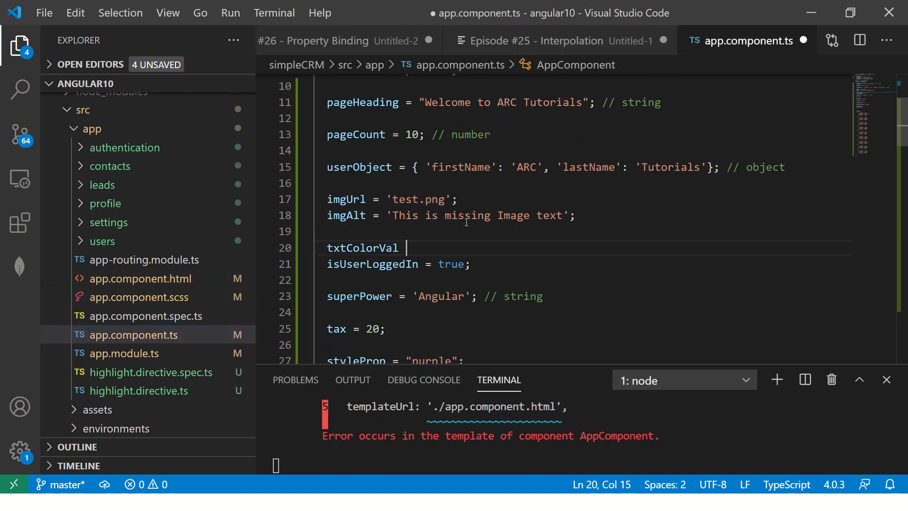
{"action": "type", "text": "= \"blue\";"}
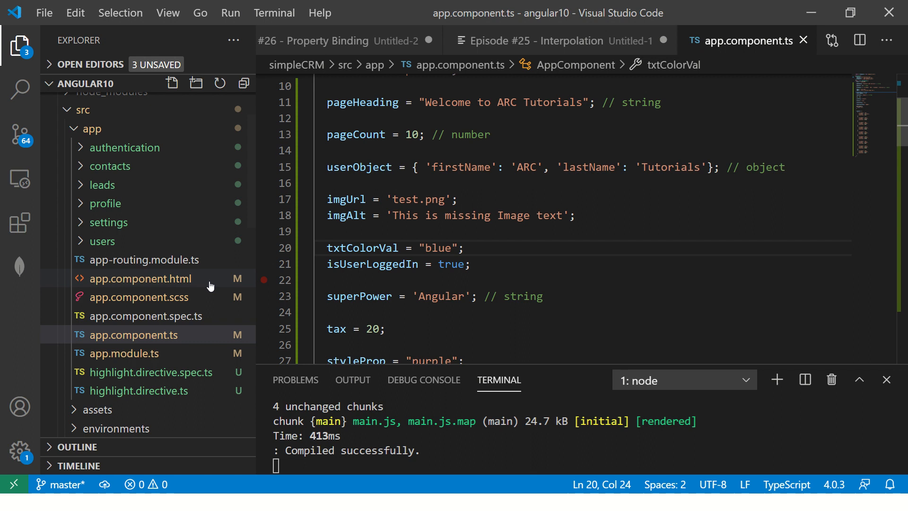
Step: Prefix the paragraph text with 'Page Count Value is' and start changing txtColorVal to red
{"action": "left_click", "coordinate": [140, 278]}
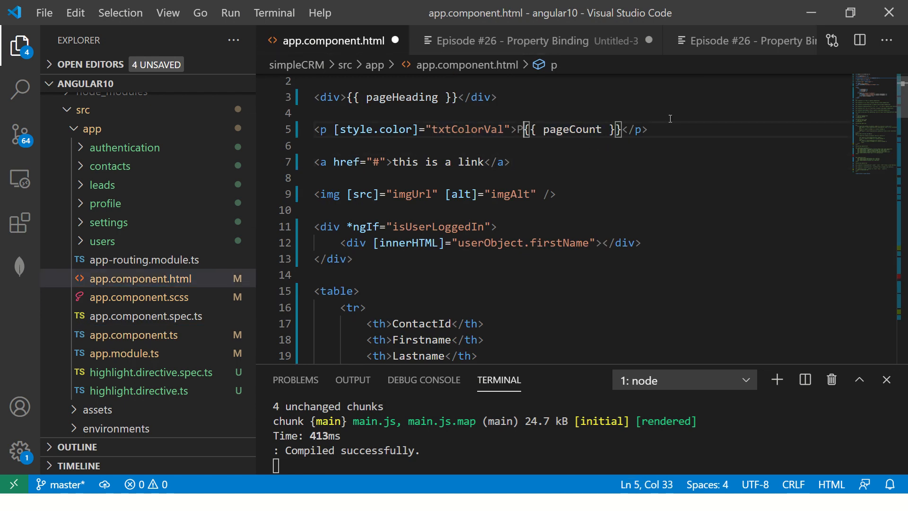
{"action": "type", "text": "age Count Value is"}
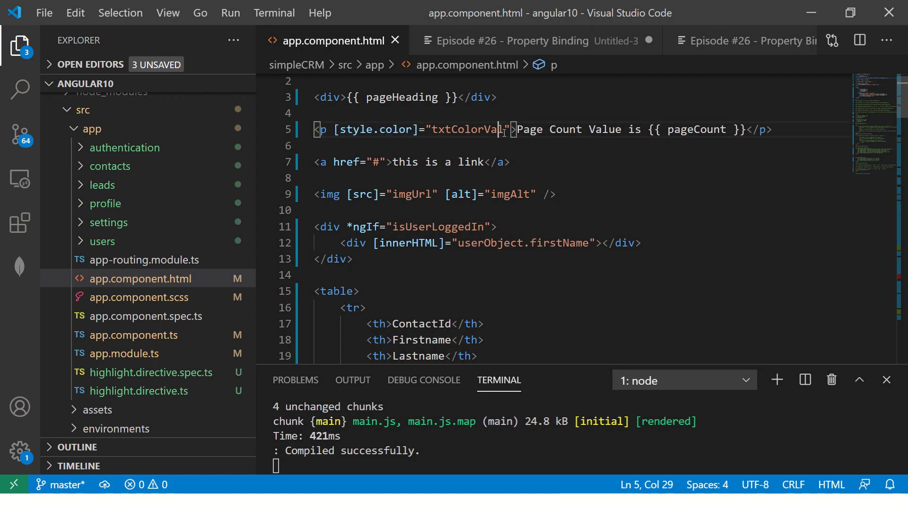
{"action": "double_click", "coordinate": [355, 130]}
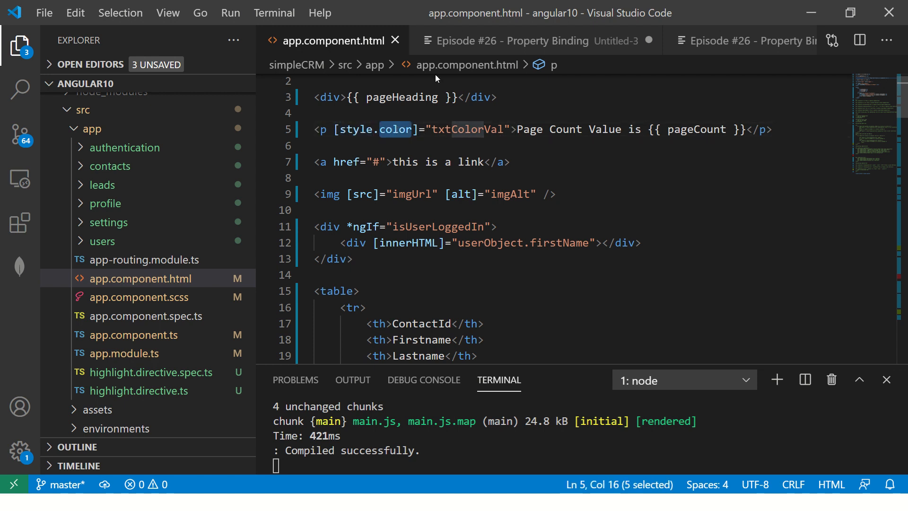
{"action": "left_click", "coordinate": [134, 335]}
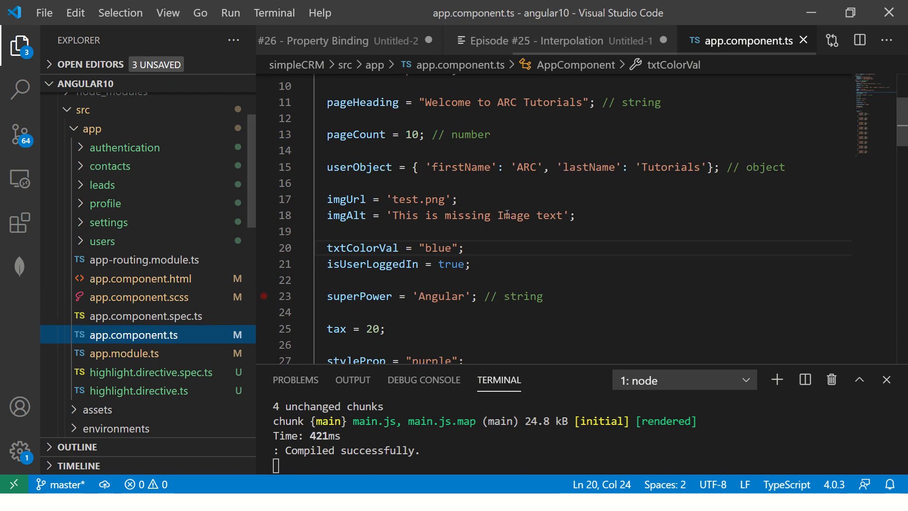
{"action": "type", "text": "r e.g [title]=\""}
{"action": "type", "text": "4. Bind any"}
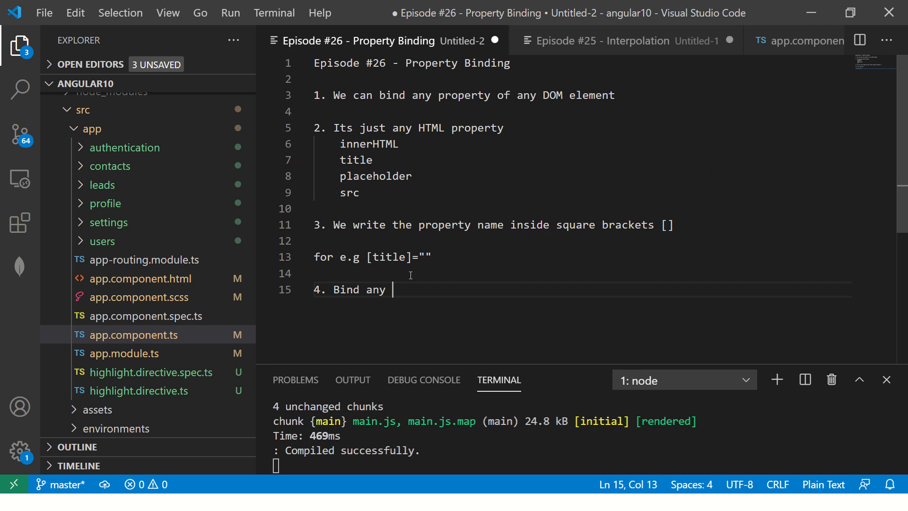
Step: Write point 4 of the notes as 'Bind any HTML property of DOM elements'
{"action": "type", "text": "HTML property of DOM elements"}
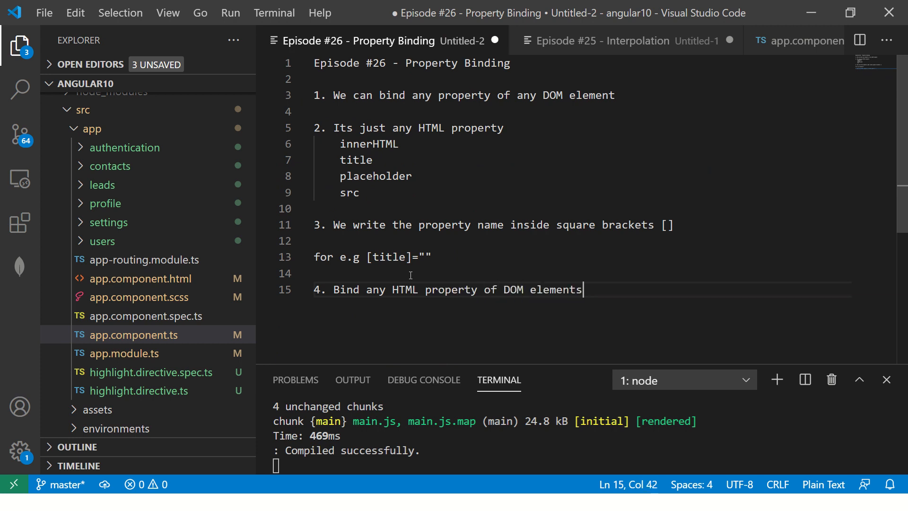
{"action": "key", "text": "Enter"}
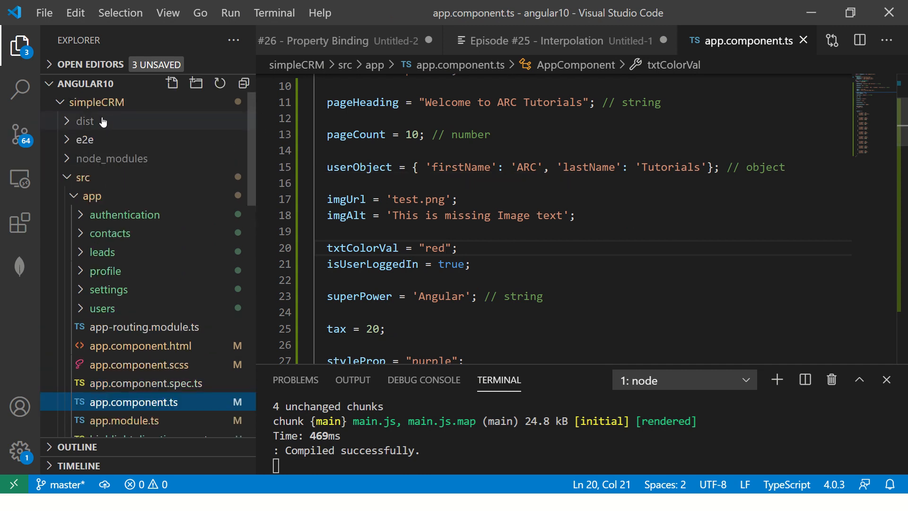
{"action": "mouse_move", "coordinate": [150, 90]}
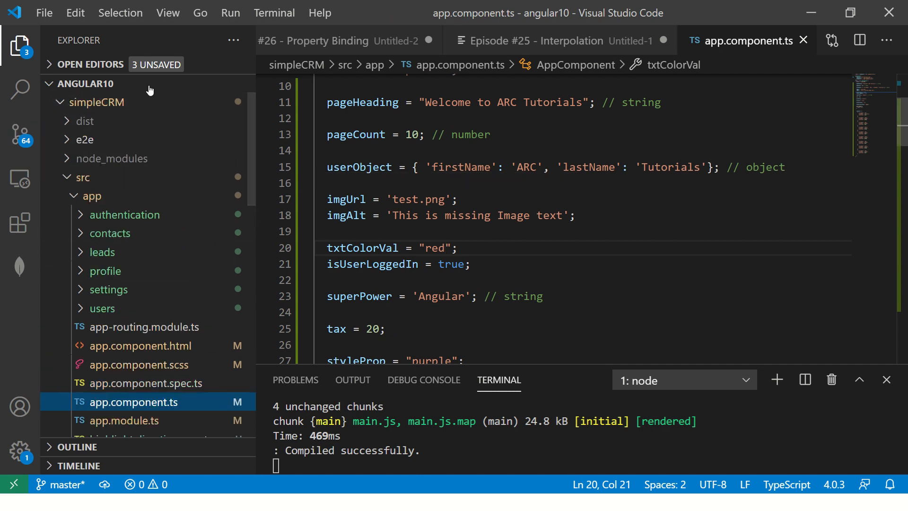
Step: Add point 5: 'Go to w3schools.com -> HTML tutorial -> property HTML elements'
{"action": "left_click", "coordinate": [319, 183]}
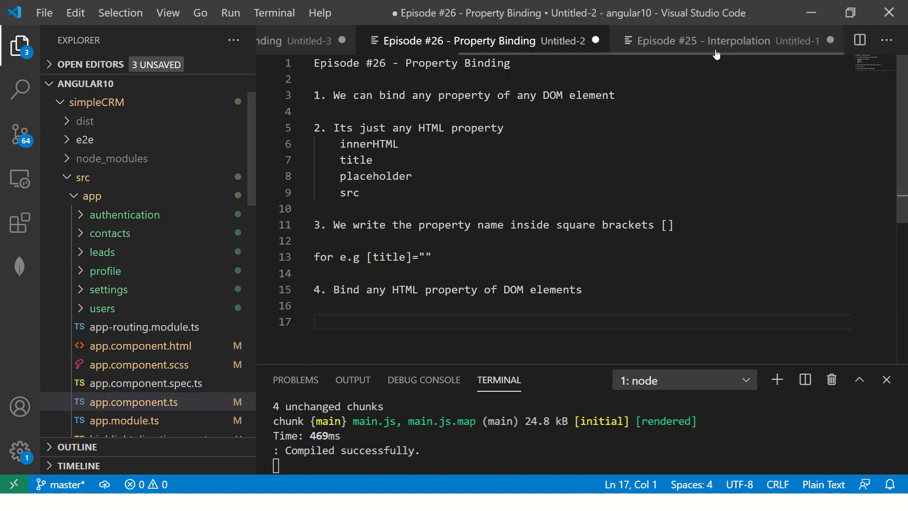
{"action": "left_click", "coordinate": [301, 41]}
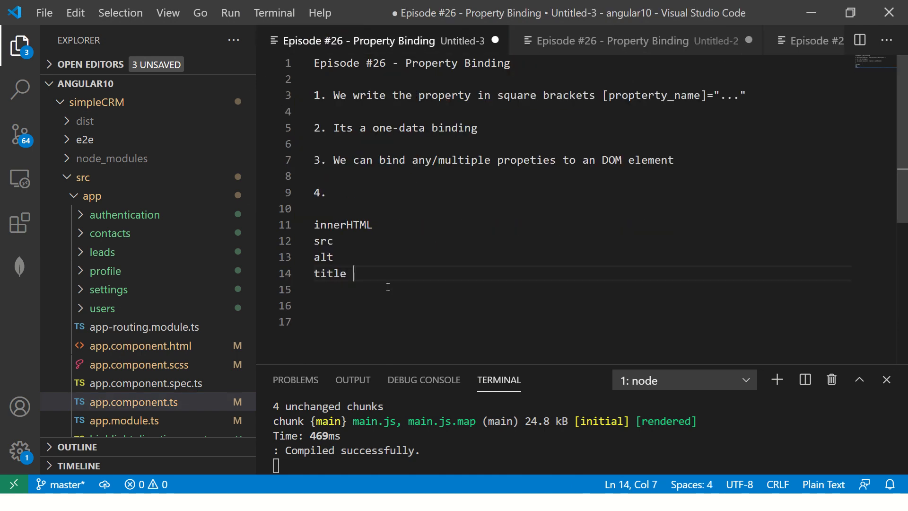
{"action": "type", "text": "5. Go to w3sch"}
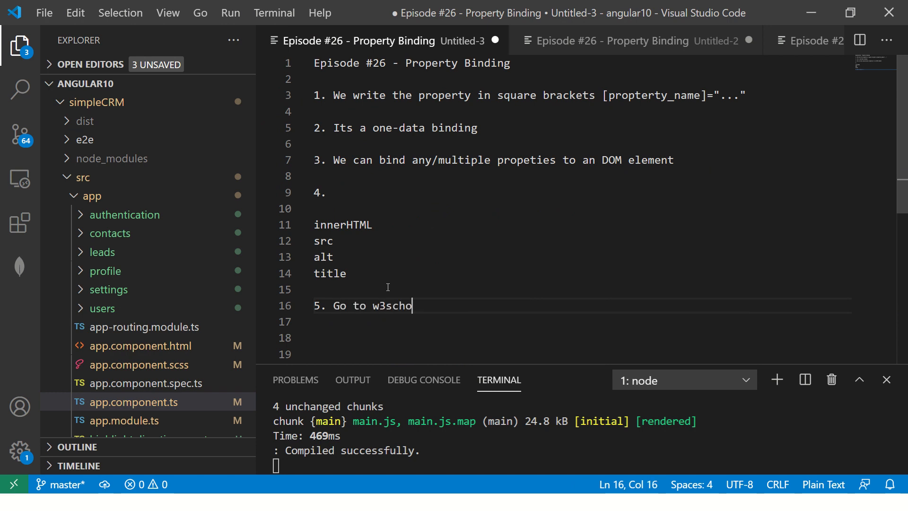
{"action": "type", "text": "ols.com -"}
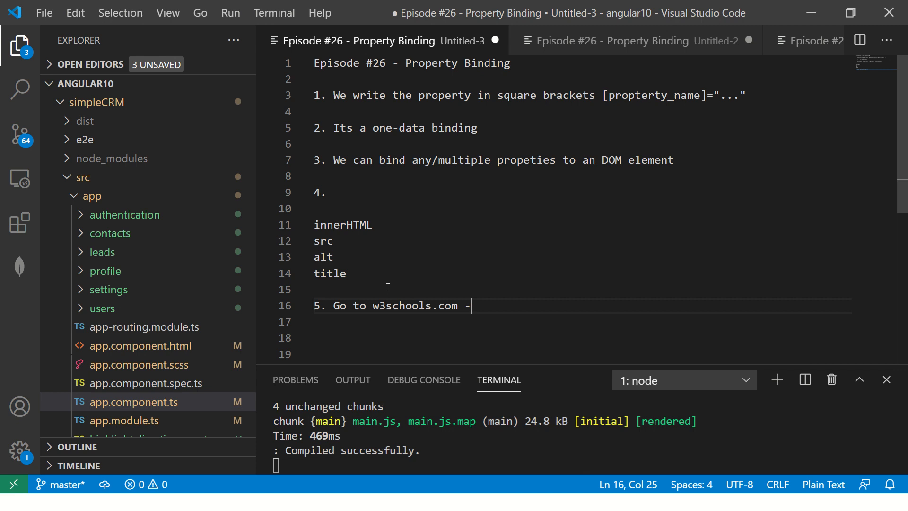
{"action": "type", "text": "> HTML tutorial -> property"}
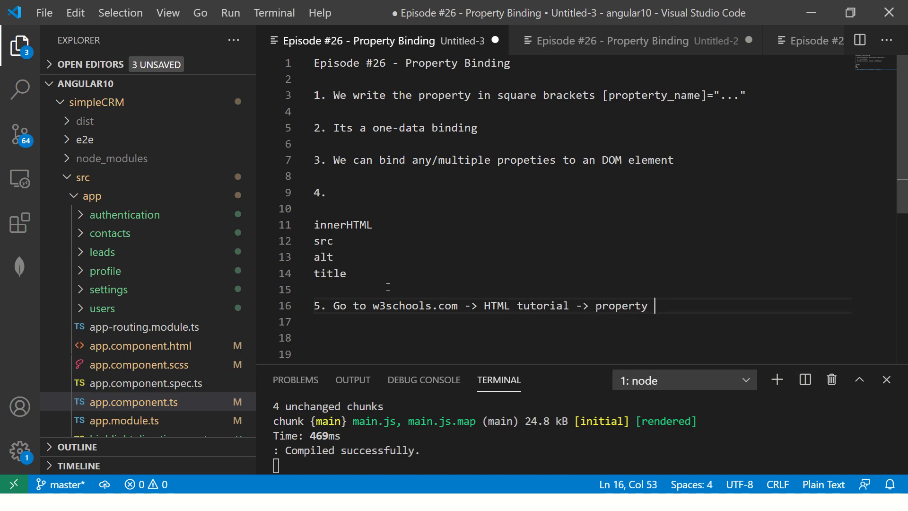
{"action": "type", "text": "HTML elements"}
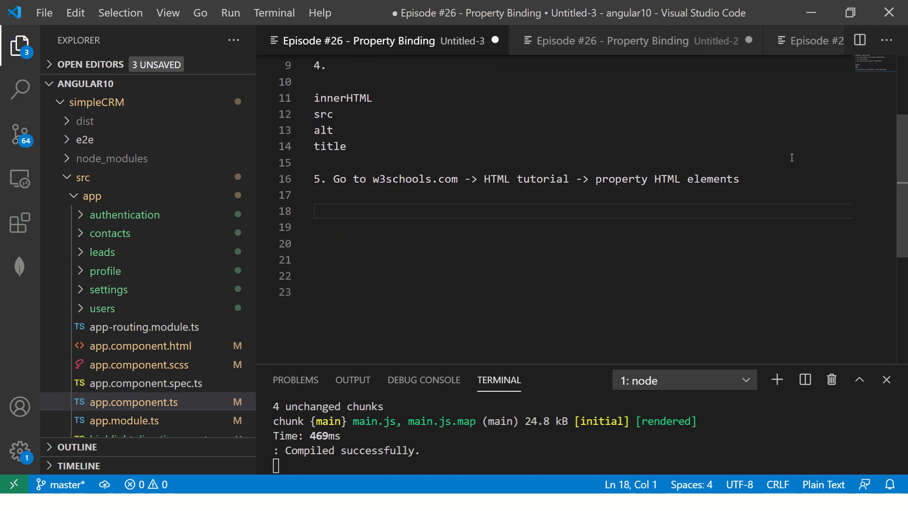
Step: Glance at the component template bindings, then return to the notes
{"action": "left_click", "coordinate": [140, 346]}
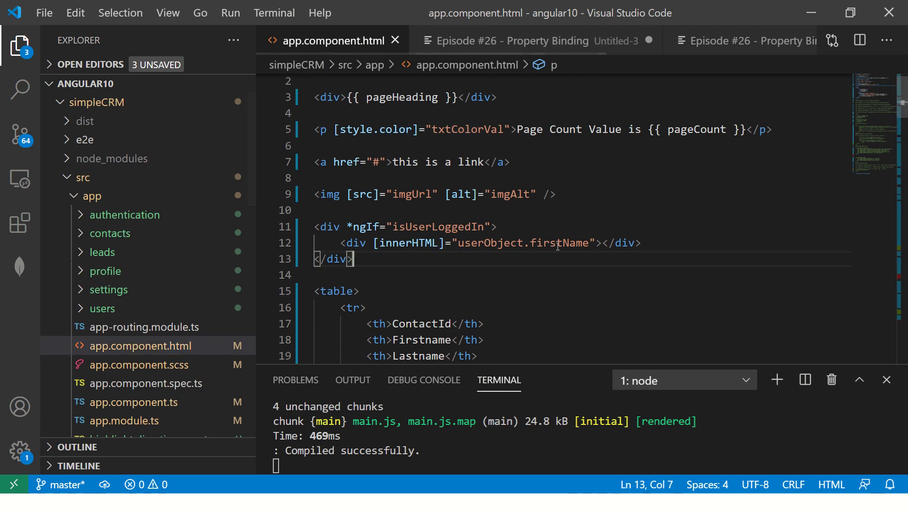
{"action": "scroll", "scroll_direction": "down", "scroll_amount": 3}
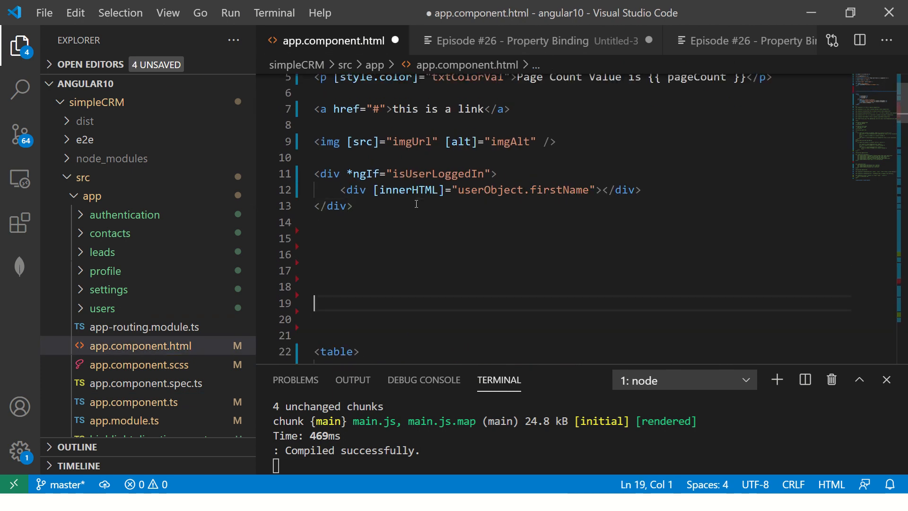
{"action": "left_click", "coordinate": [498, 41]}
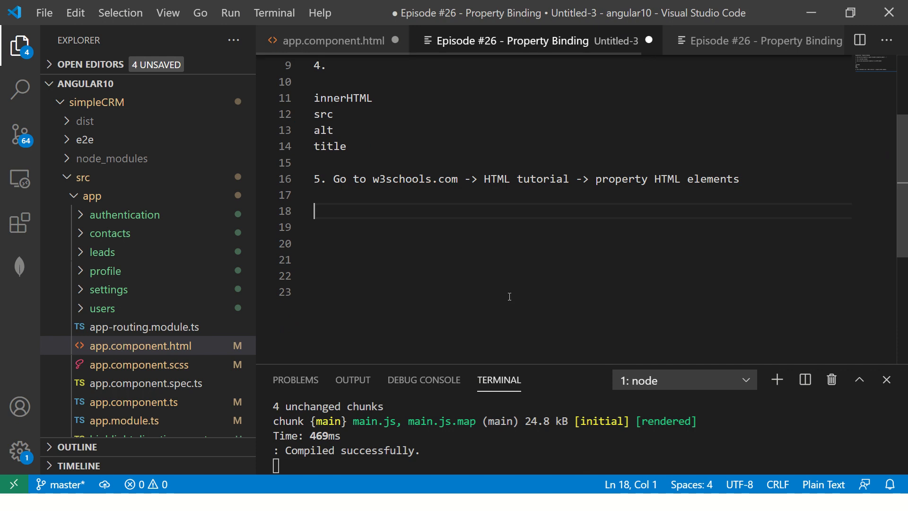
Step: Add note '6. Real Time use cases' with first item 'Dynamic tab -> colCount'
{"action": "type", "text": "6."}
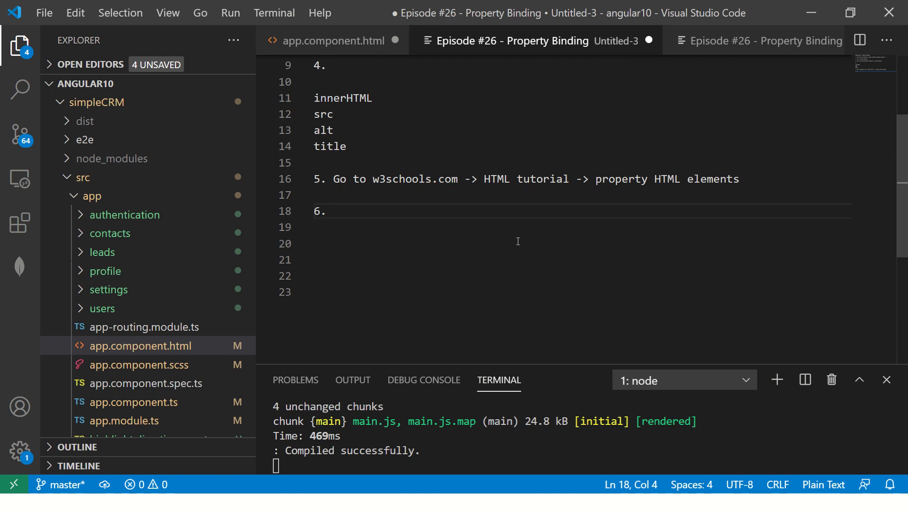
{"action": "type", "text": "Real Time"}
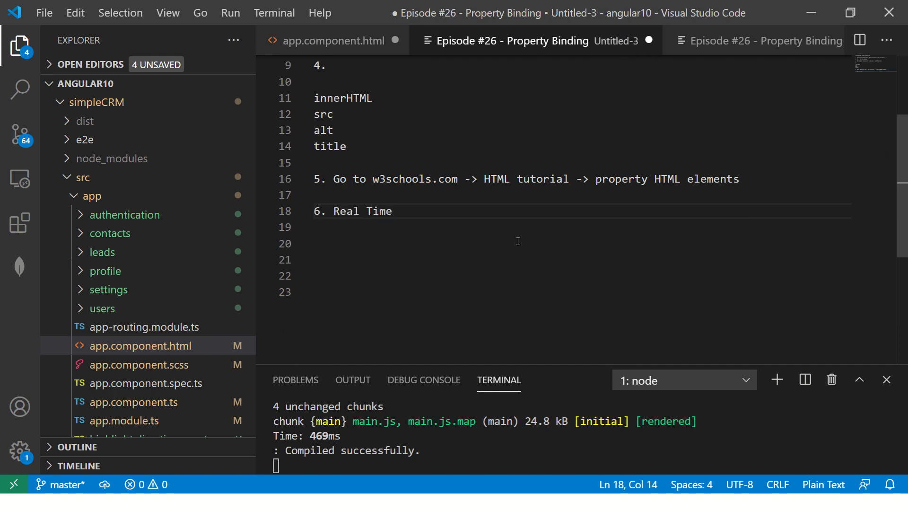
{"action": "type", "text": "use cases"}
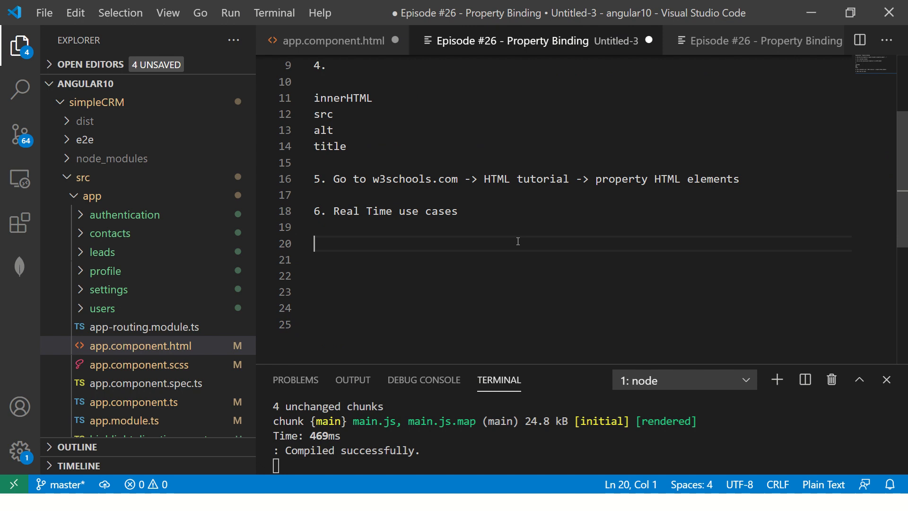
{"action": "type", "text": "1."}
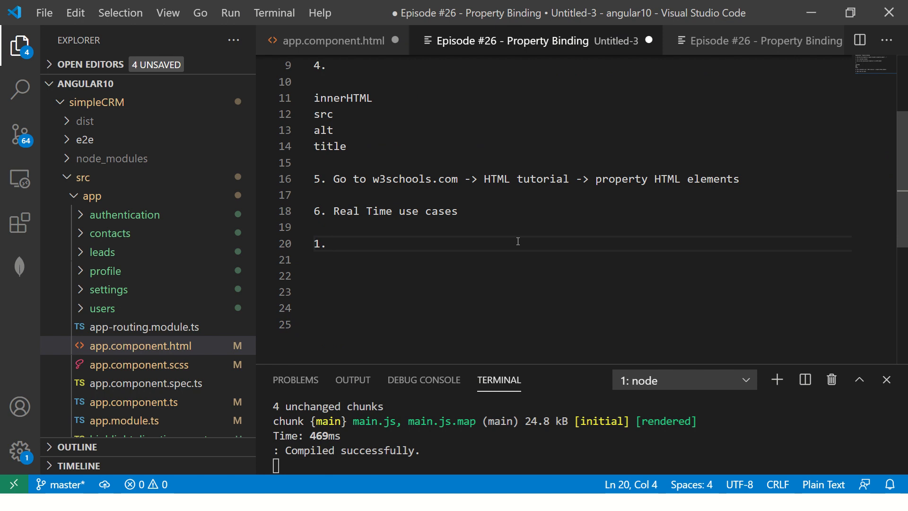
{"action": "type", "text": "Dynamic table columns"}
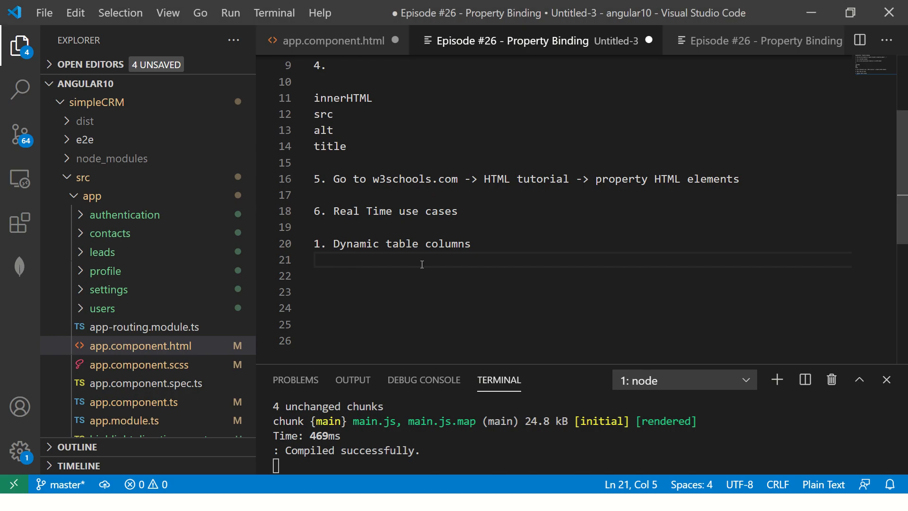
{"action": "type", "text": "-> colC"}
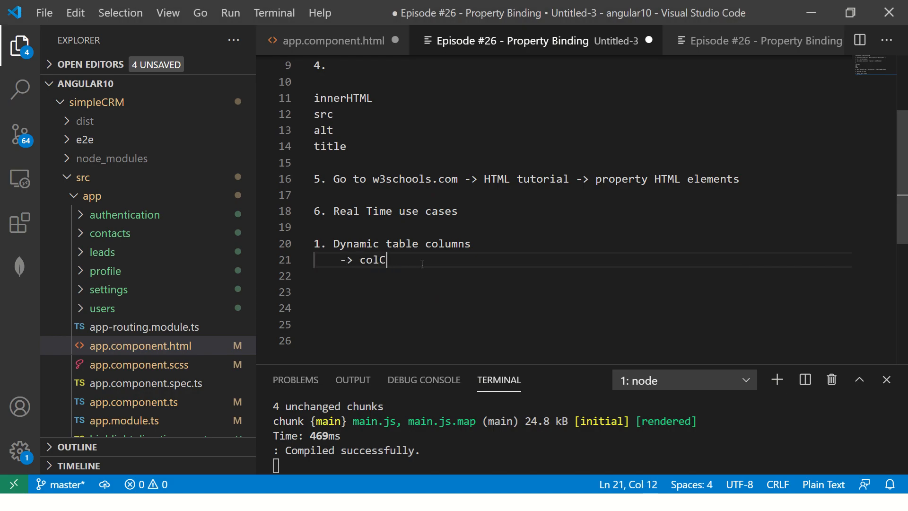
{"action": "type", "text": "ount"}
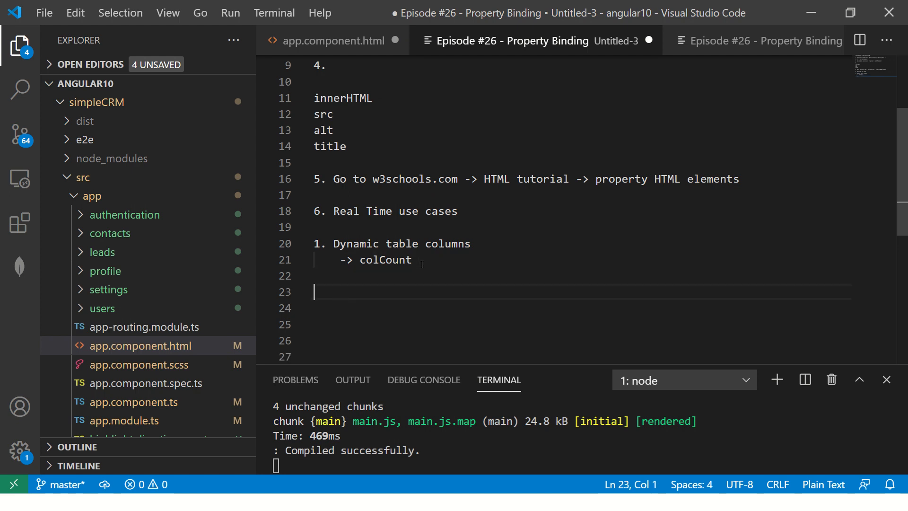
Step: Add items 2 (images from AWS s3 buckets) and 3 (style properties), then switch windows
{"action": "type", "text": "2."}
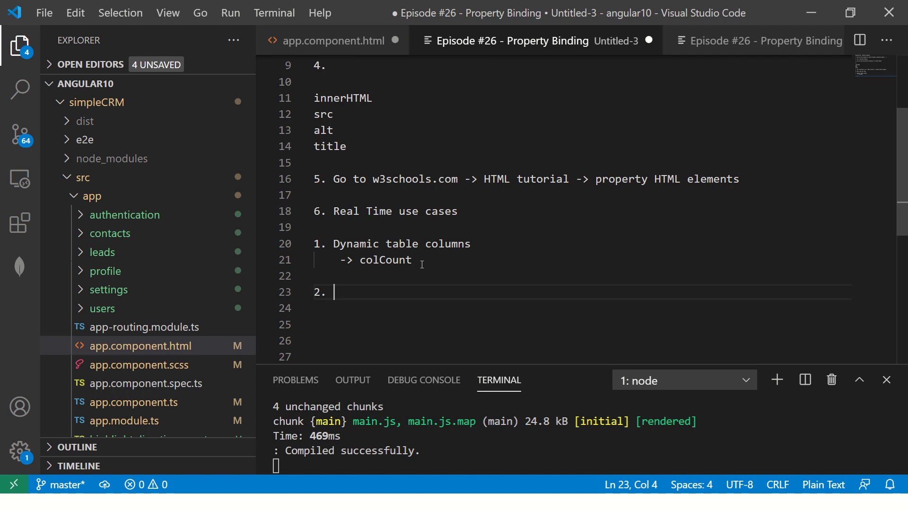
{"action": "type", "text": "Lining of Images"}
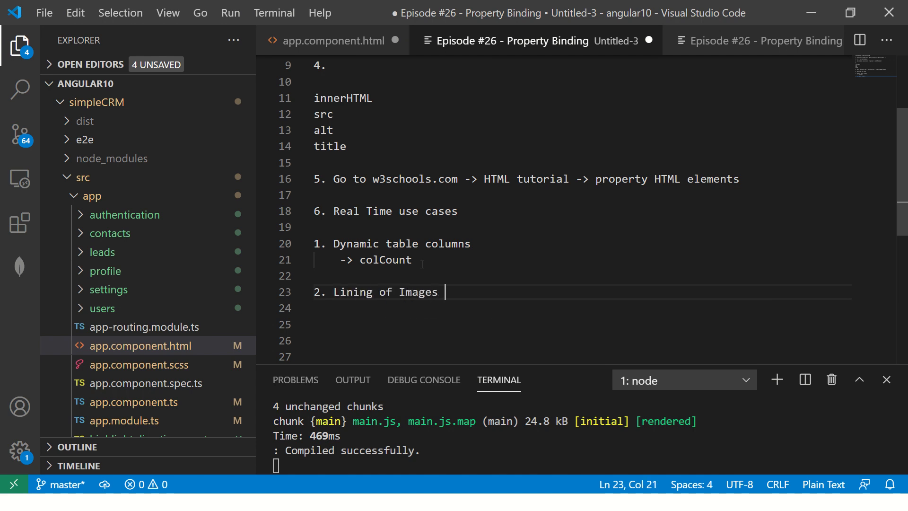
{"action": "type", "text": "-"}
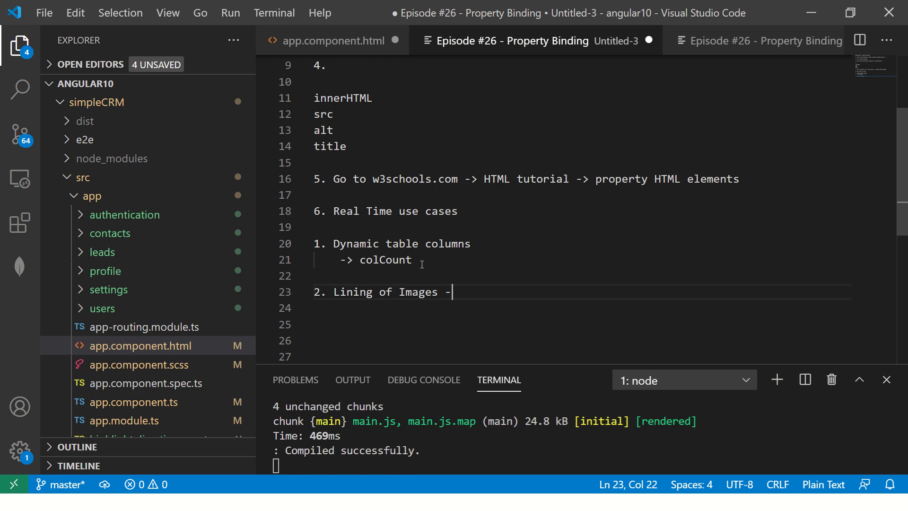
{"action": "type", "text": "from AWS"}
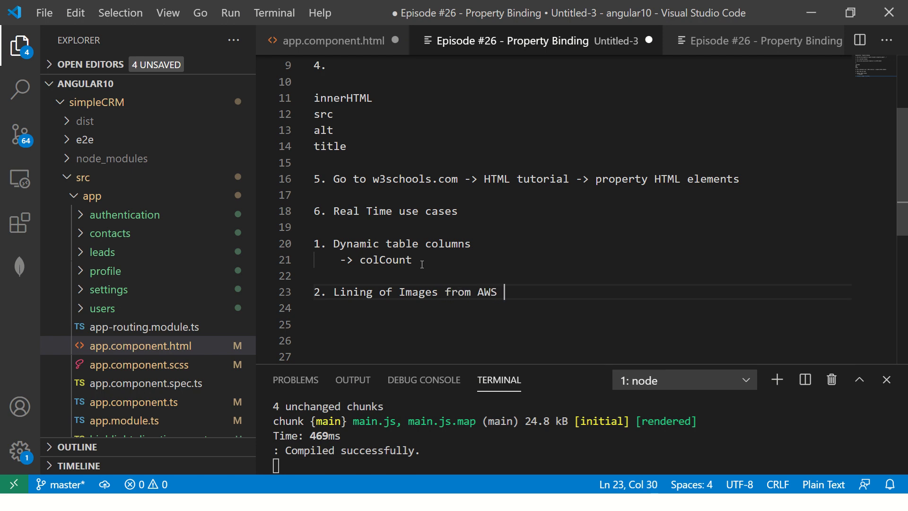
{"action": "type", "text": "s3 buck"}
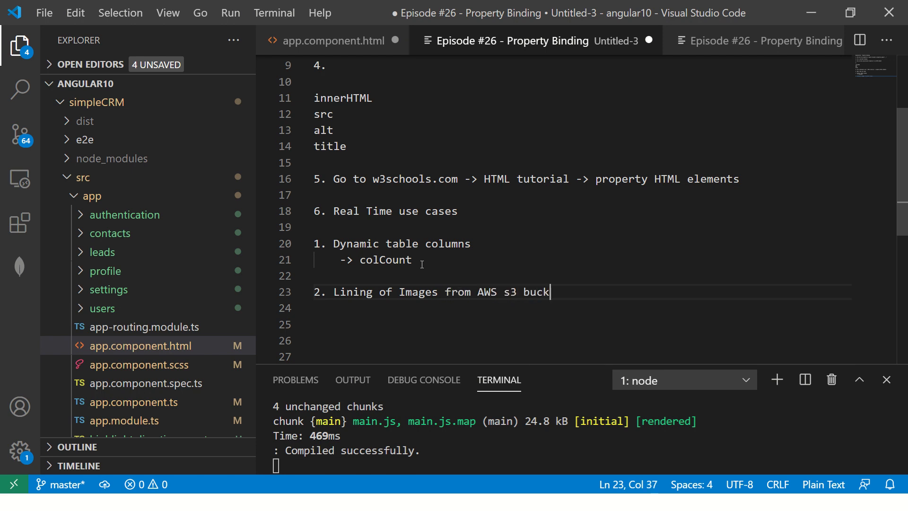
{"action": "type", "text": "ets"}
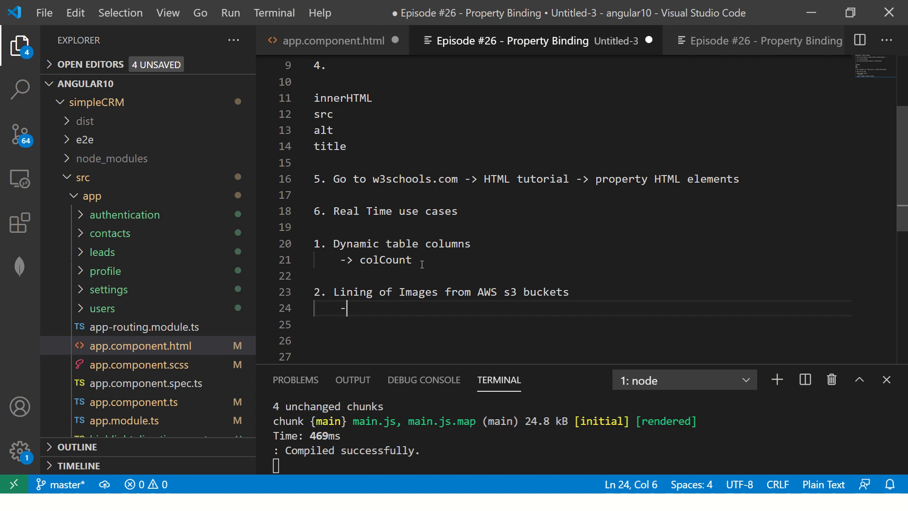
{"action": "key", "text": "enter"}
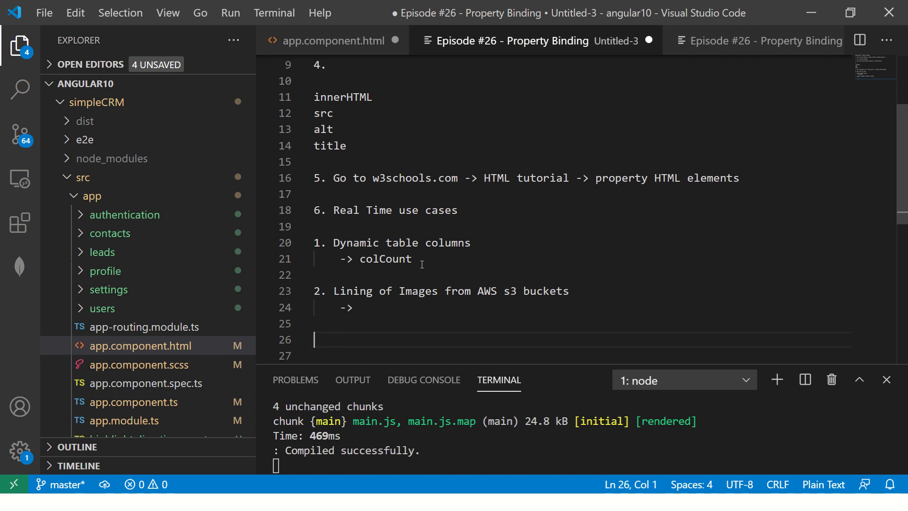
{"action": "type", "text": "3. Ofcourse binding of style propeties"}
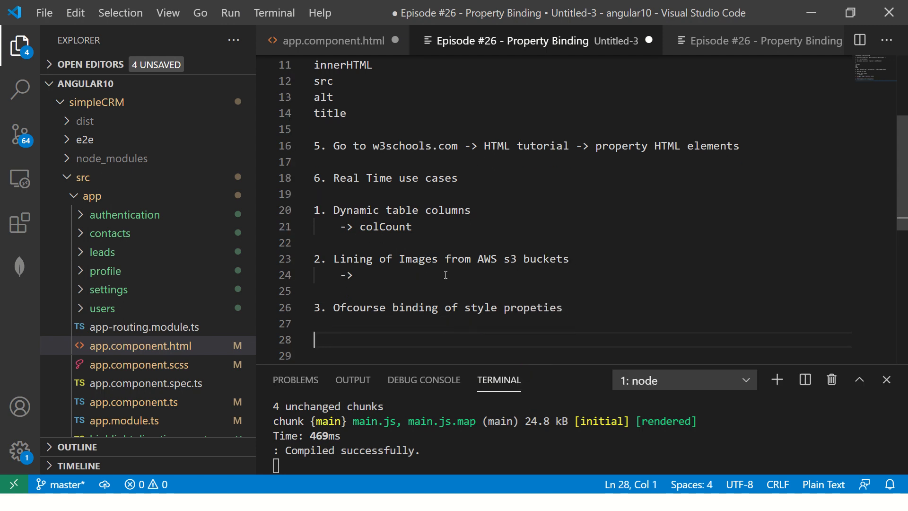
{"action": "key", "text": "alt+tab"}
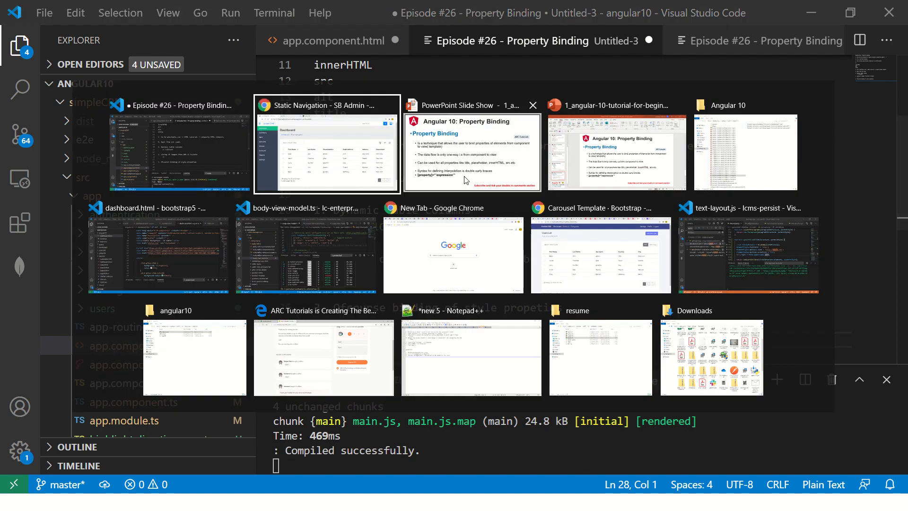